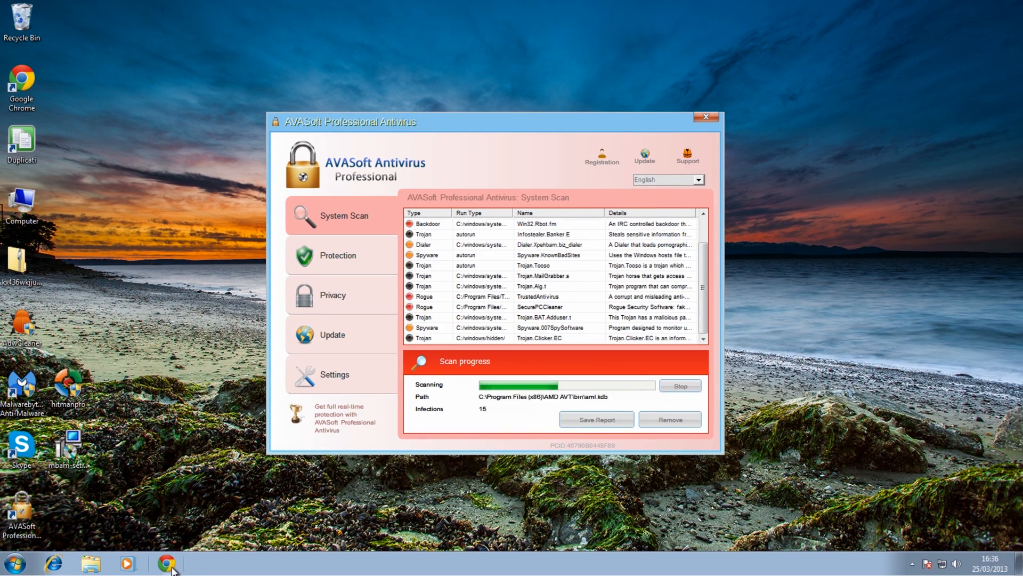
- Turn on hidden files and known file extensions in Folder Options, then open ProgramData
left_click(166, 563)
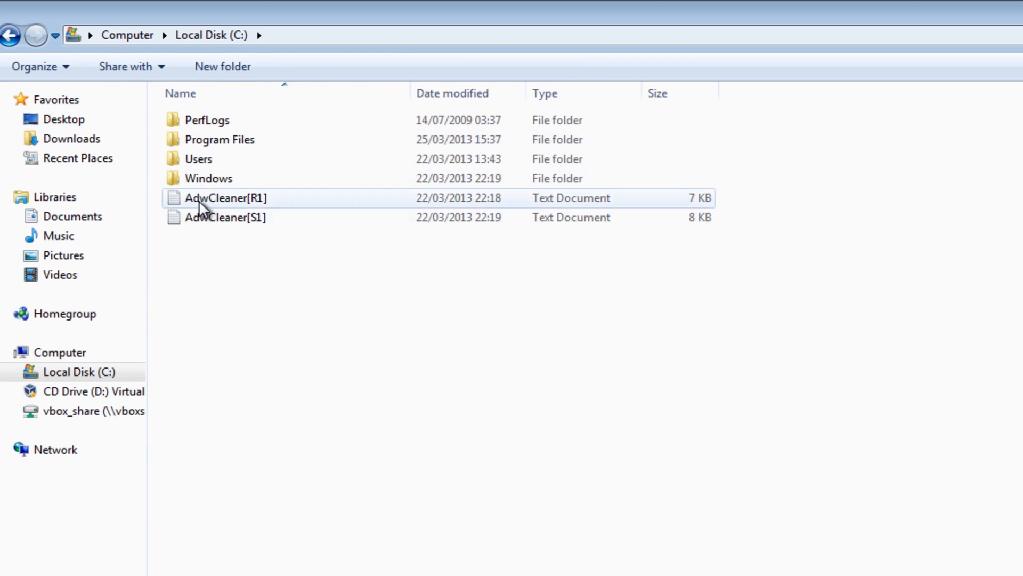
mouse_move(258, 159)
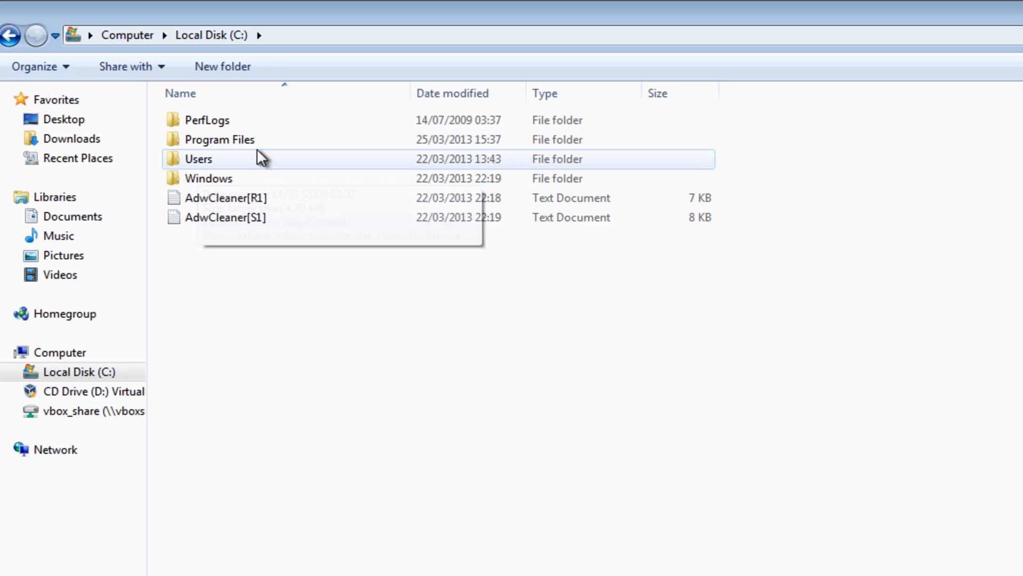
left_click(35, 66)
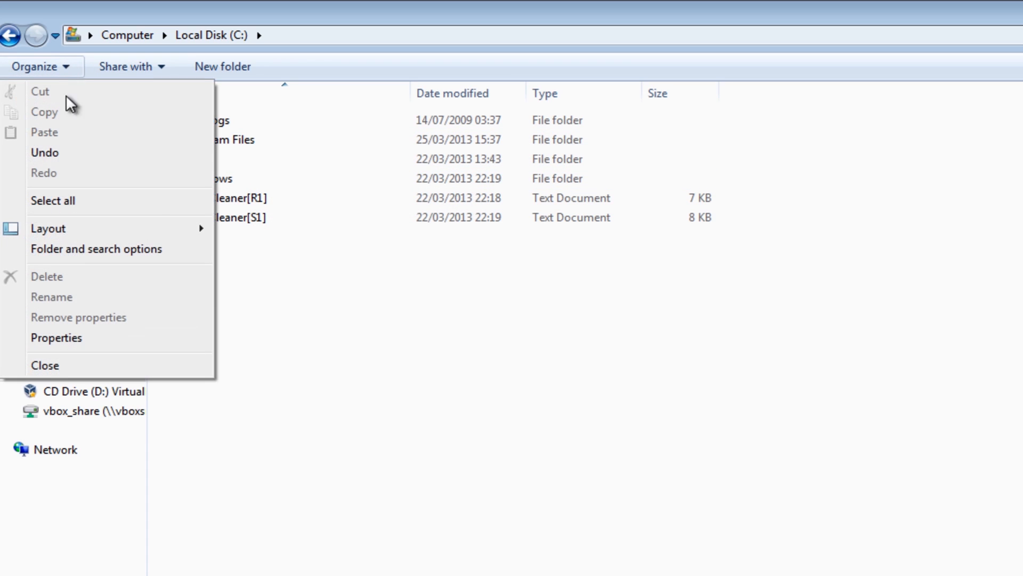
mouse_move(96, 249)
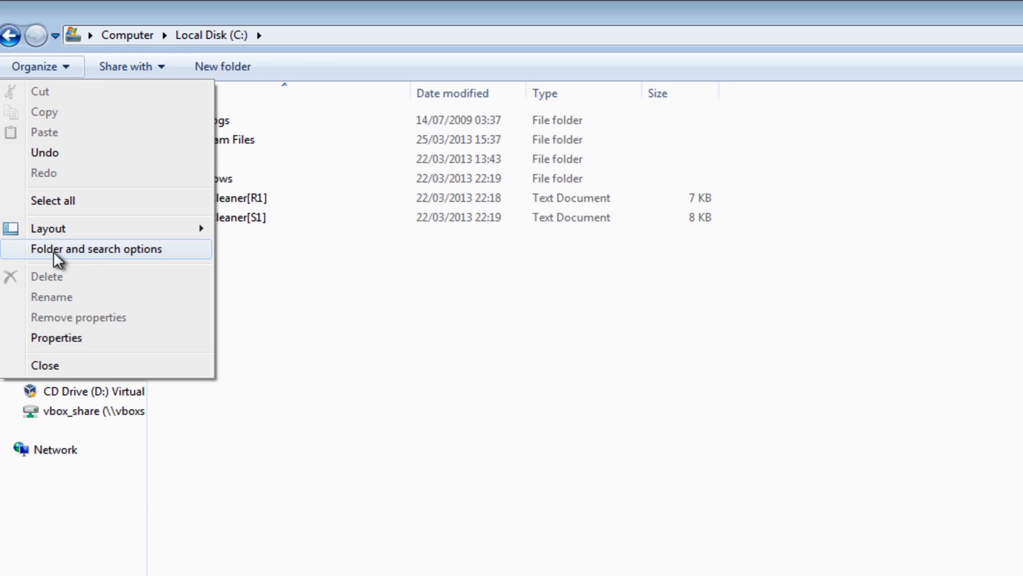
left_click(99, 249)
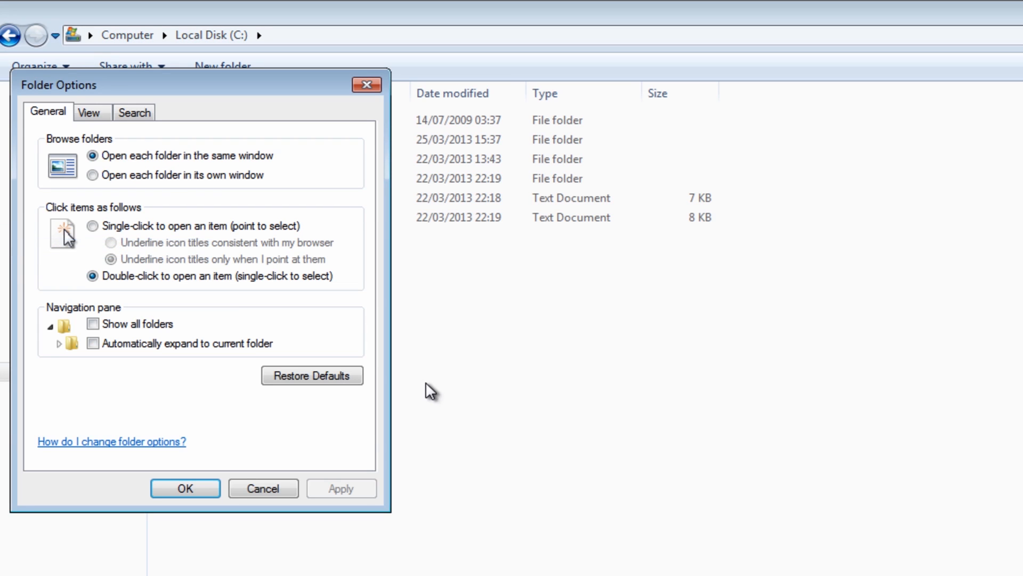
left_click(89, 111)
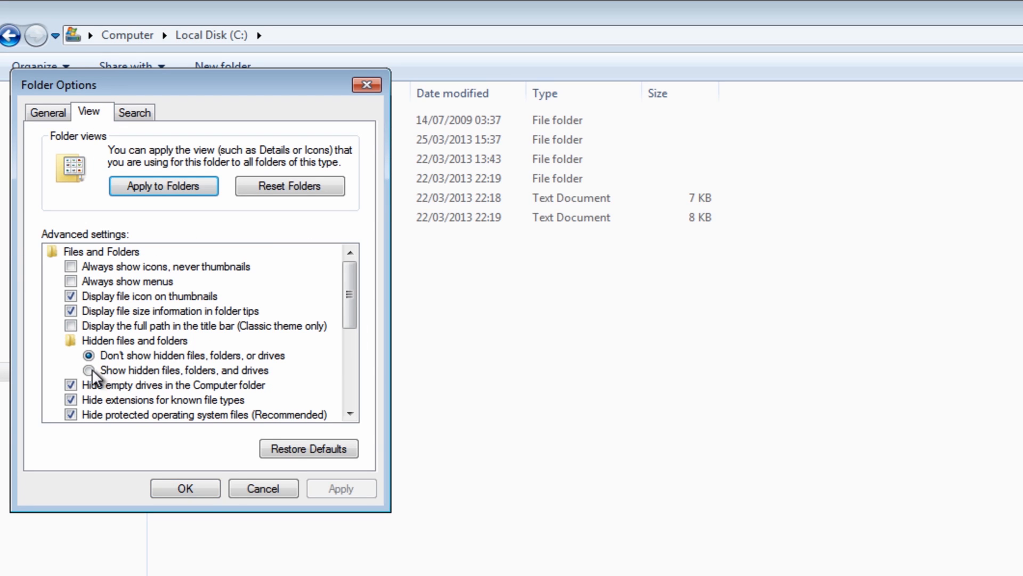
left_click(88, 370)
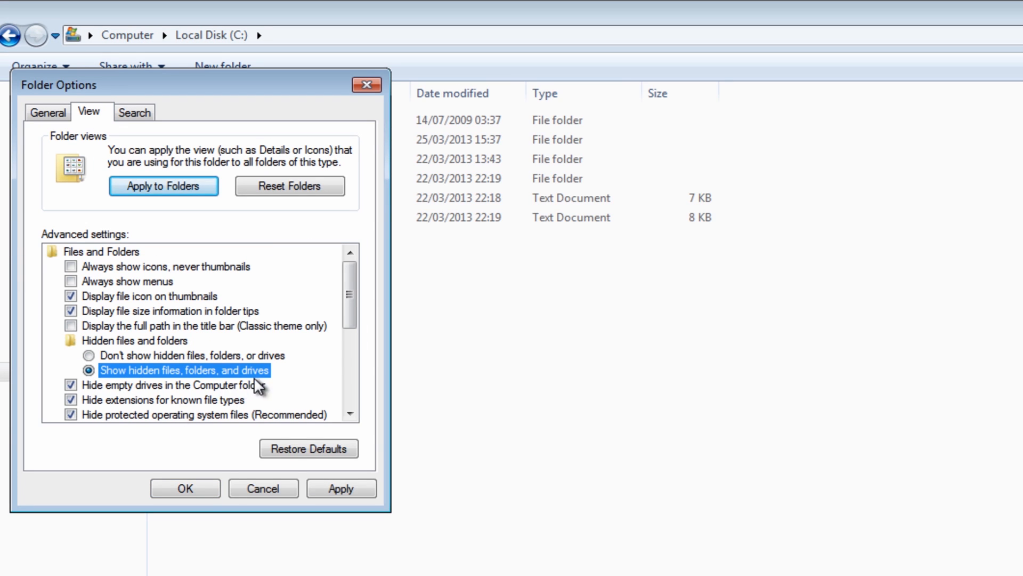
left_click(71, 399)
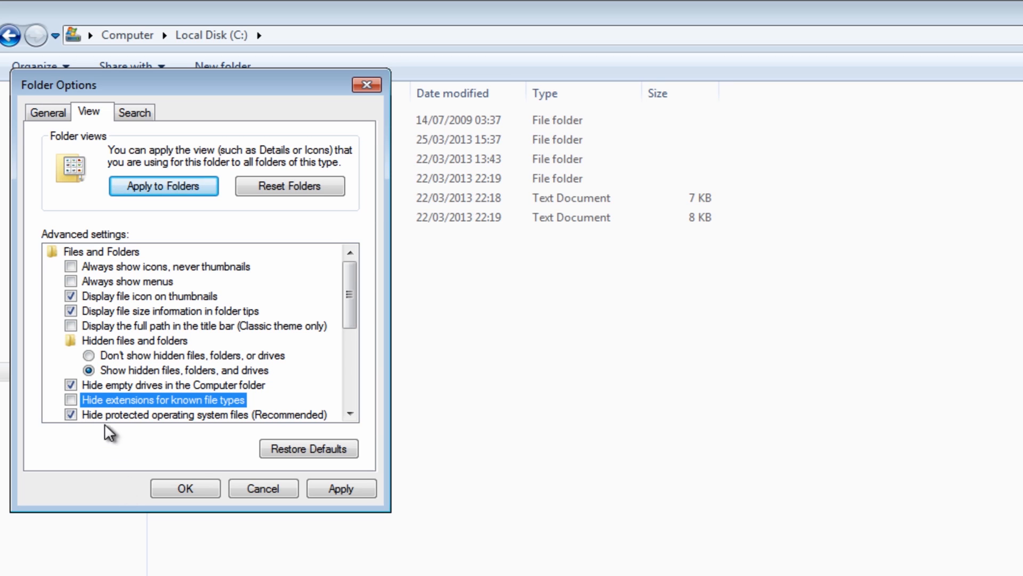
left_click(185, 488)
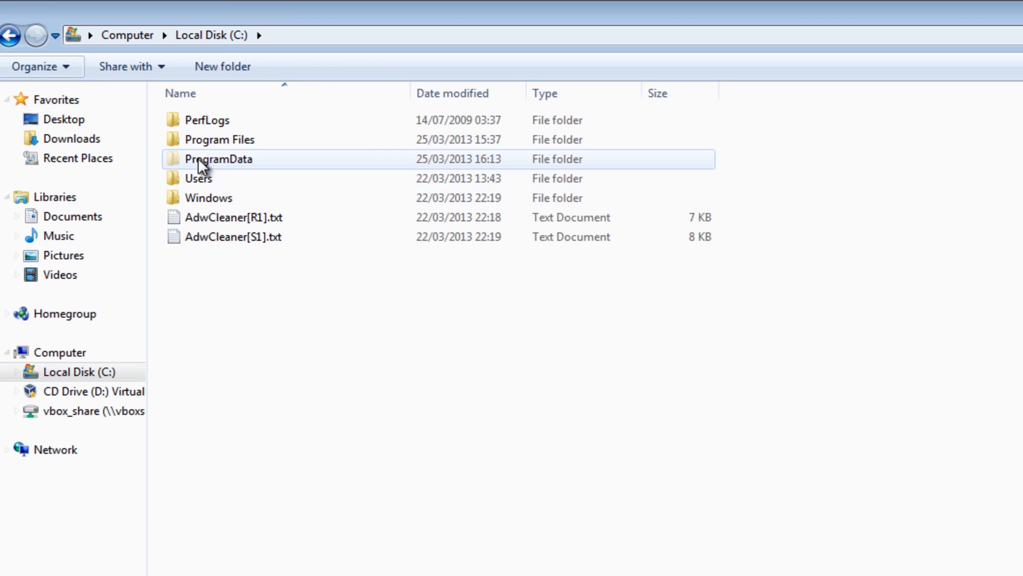
mouse_move(215, 167)
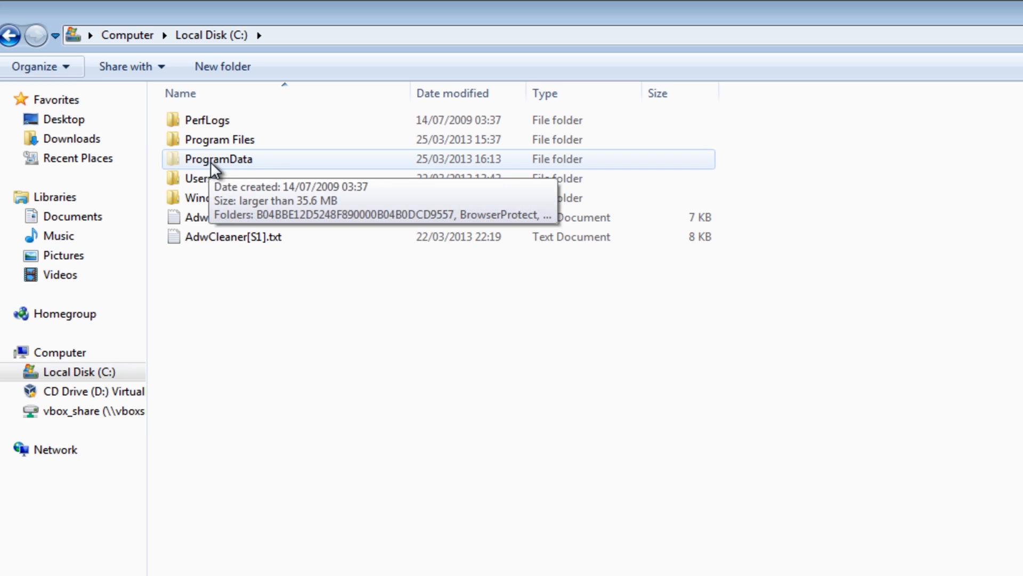
double_click(219, 159)
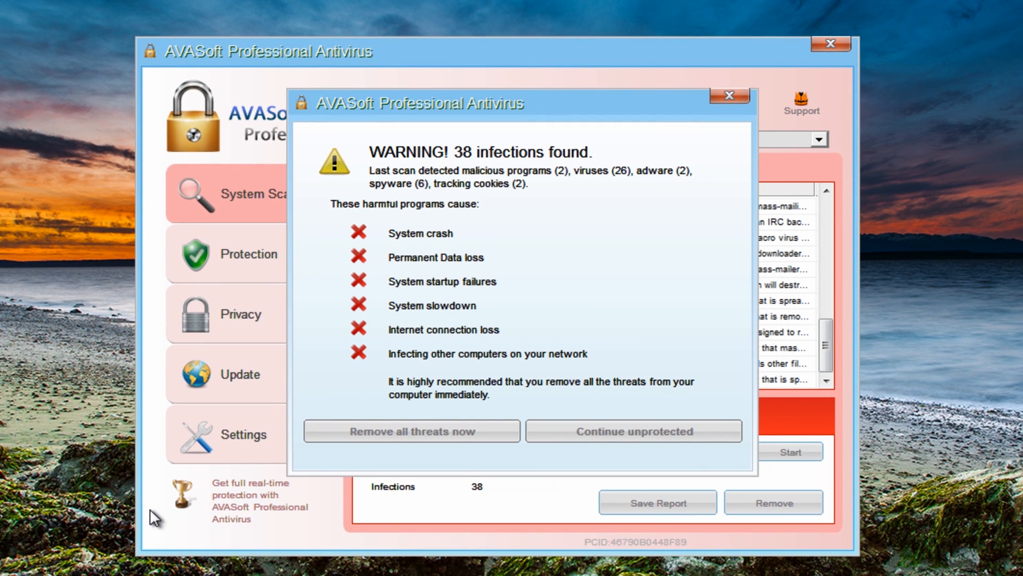
- Continue unprotected past the 38-infection warning, cancel registration, and view the Privacy and Update pages
left_click(632, 430)
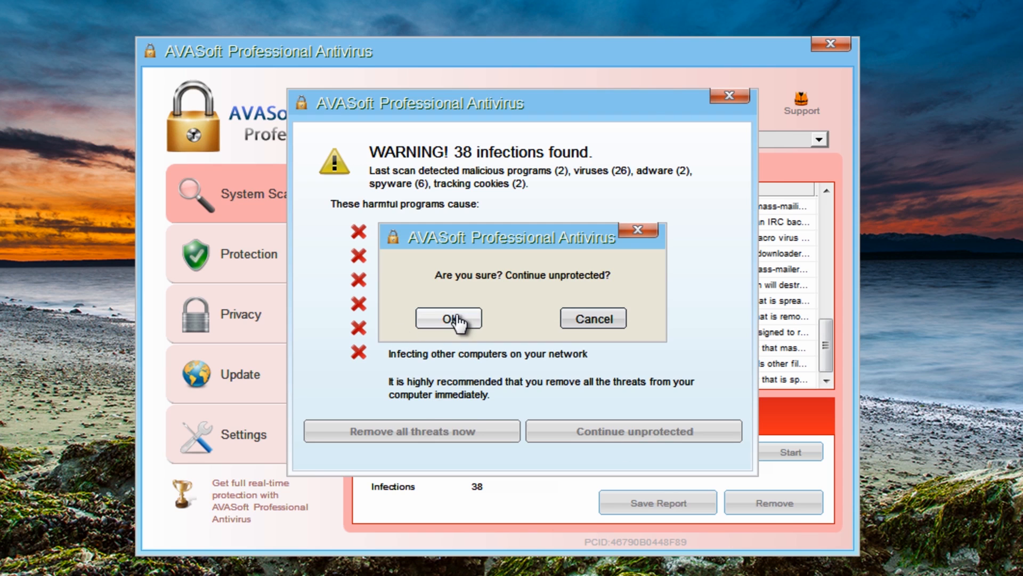
left_click(449, 319)
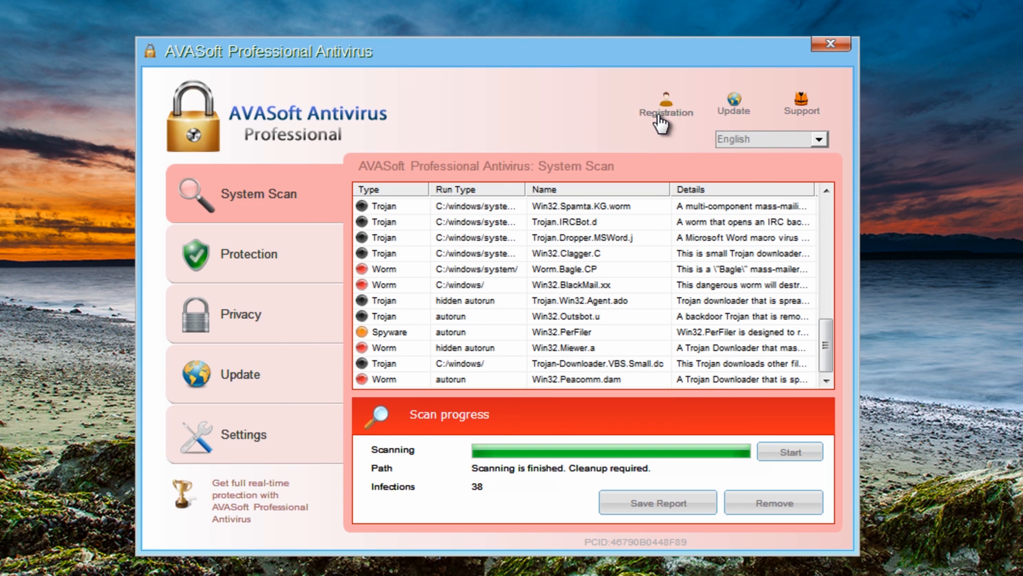
left_click(664, 105)
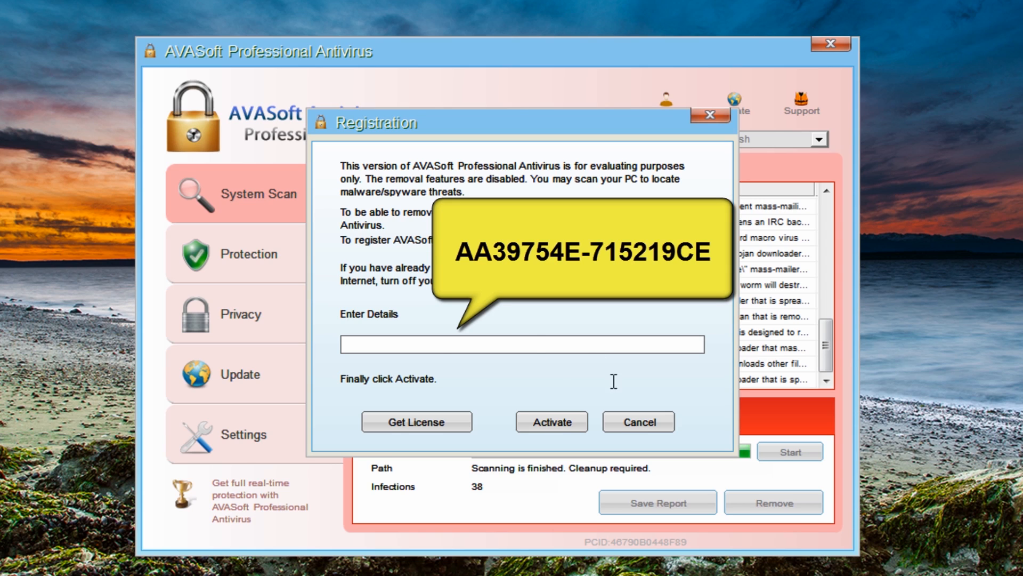
mouse_move(489, 360)
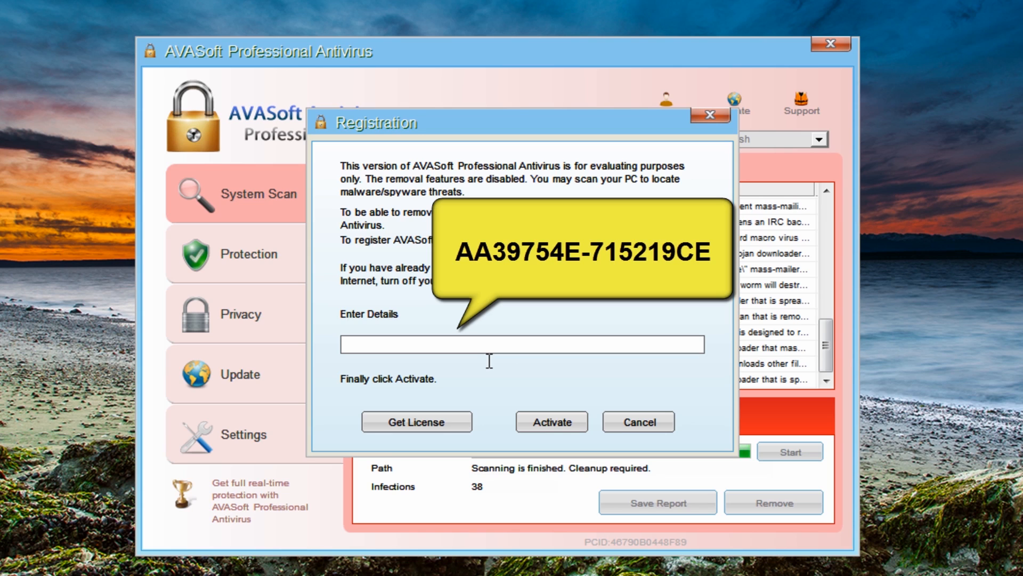
left_click(522, 343)
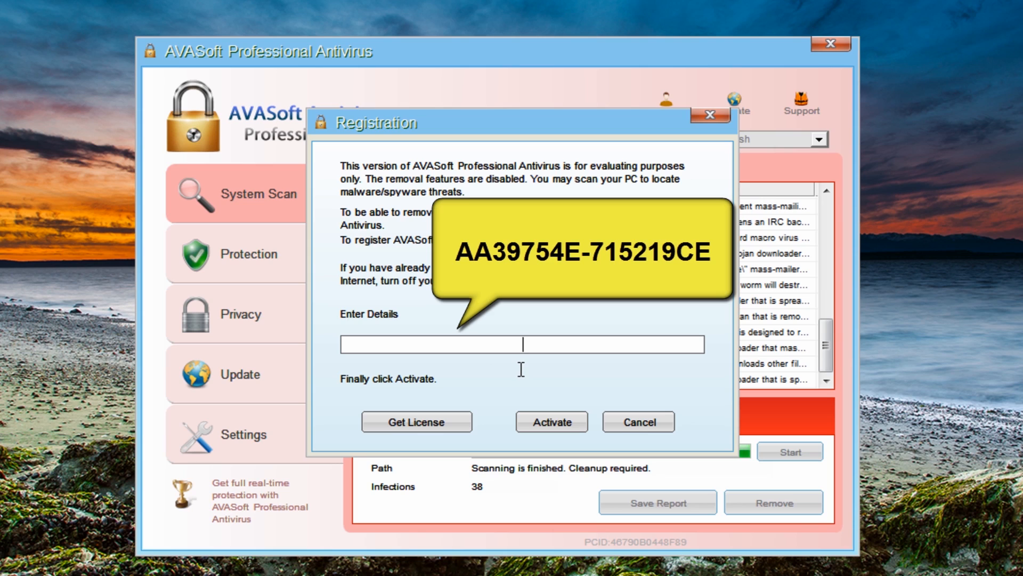
mouse_move(518, 363)
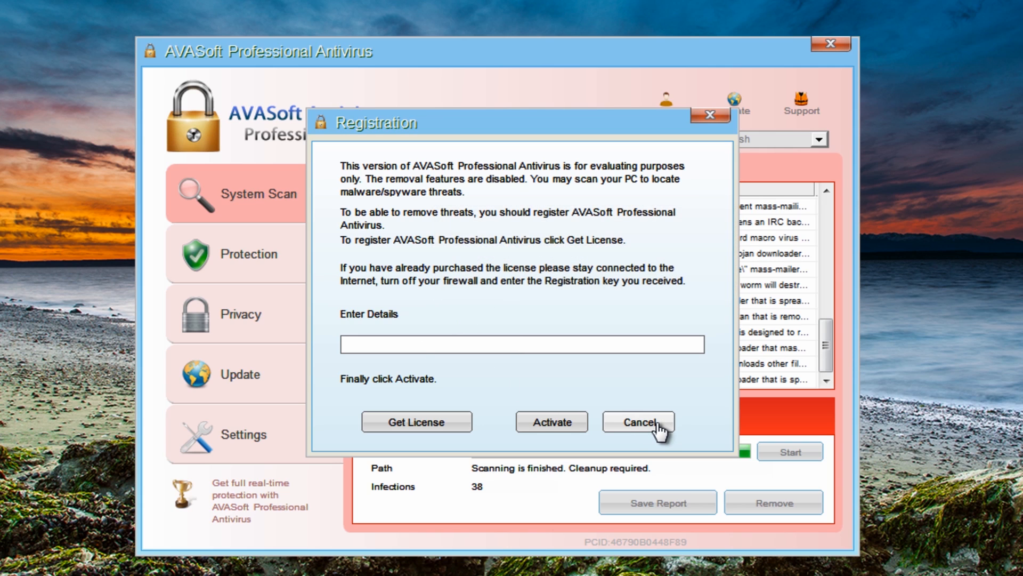
left_click(637, 421)
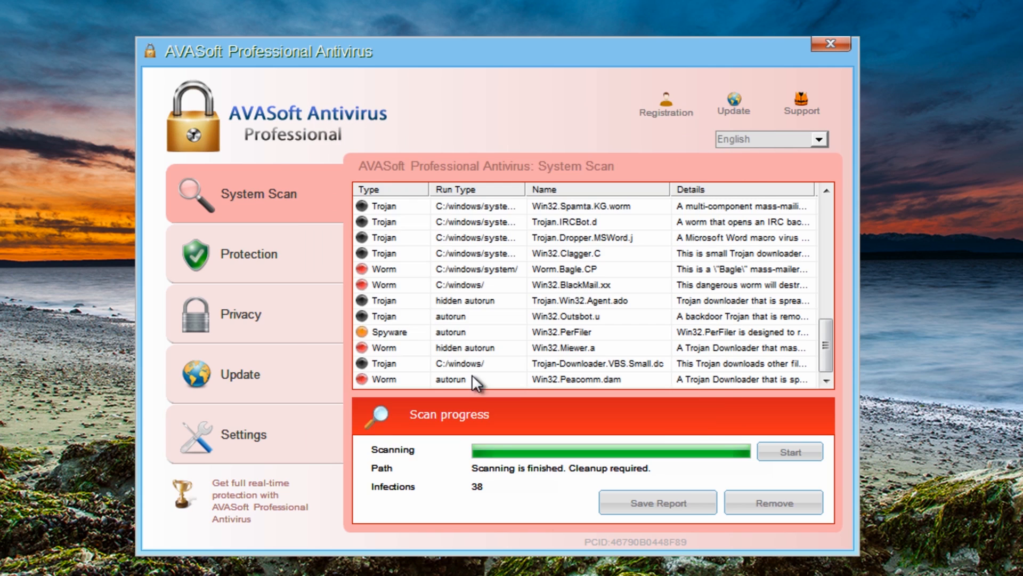
left_click(241, 314)
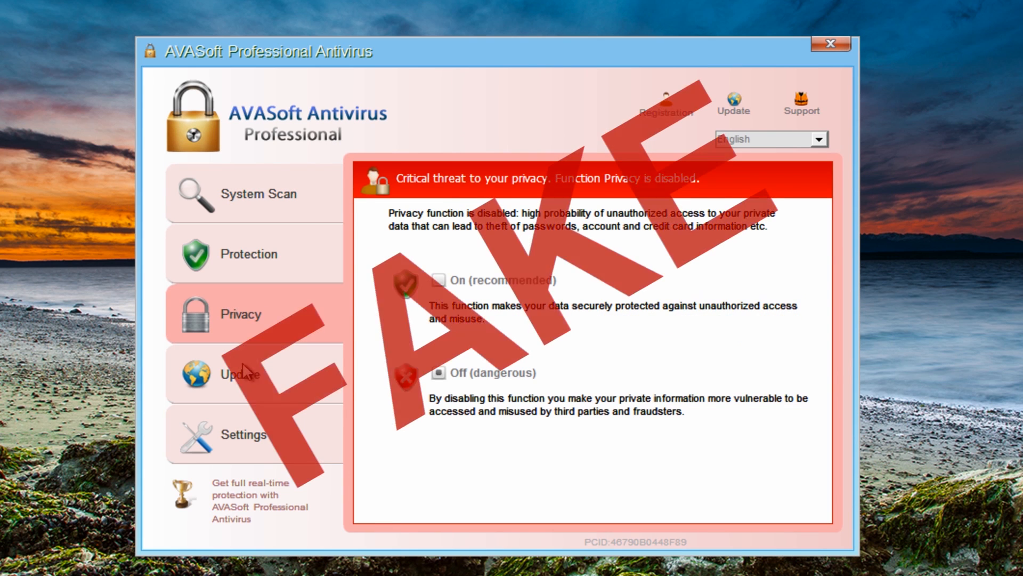
left_click(241, 373)
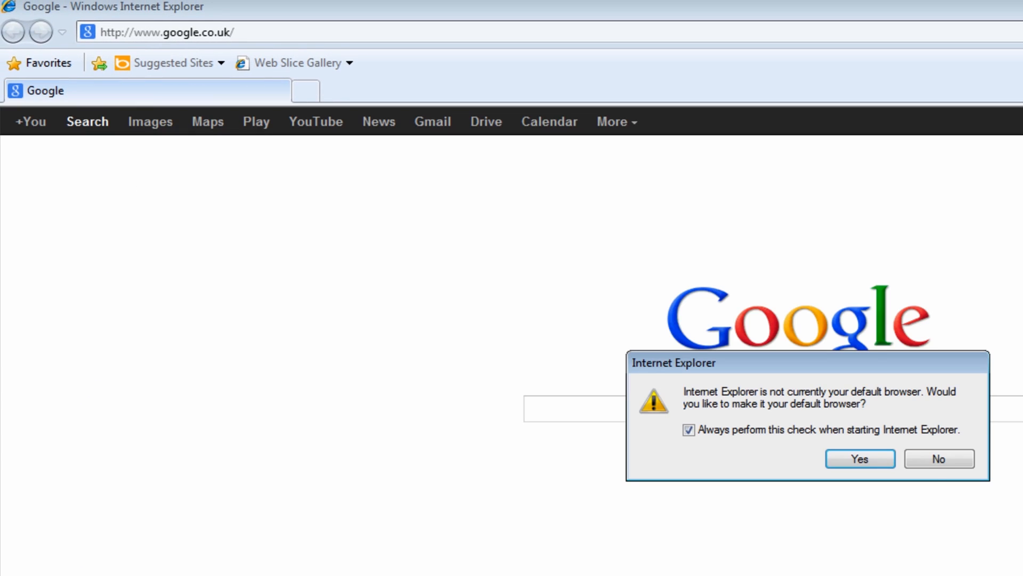
- Decline the default-browser prompt, drag the AVASoft window aside, and select the address bar
left_click(938, 459)
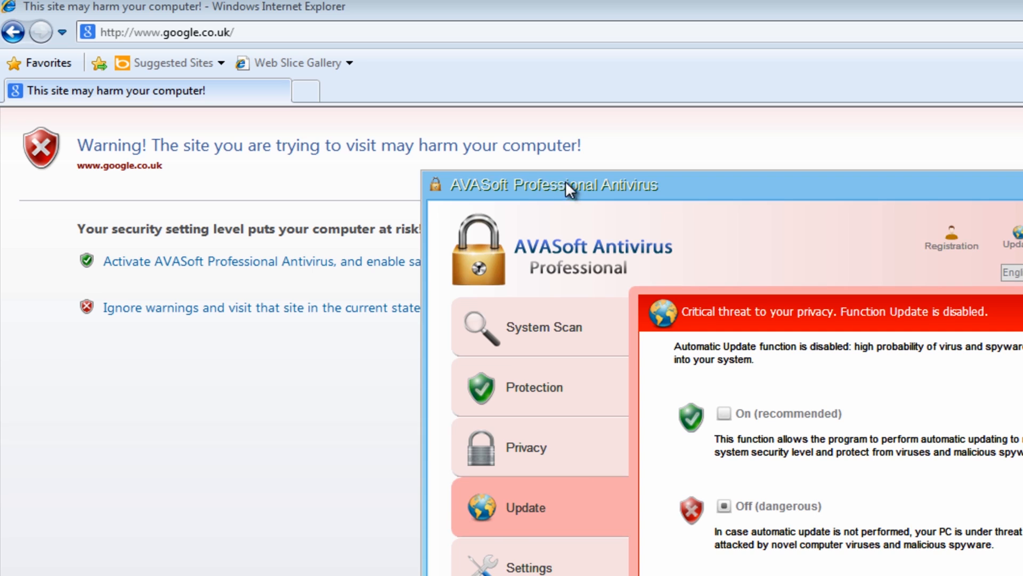
left_click_drag(566, 189, 629, 326)
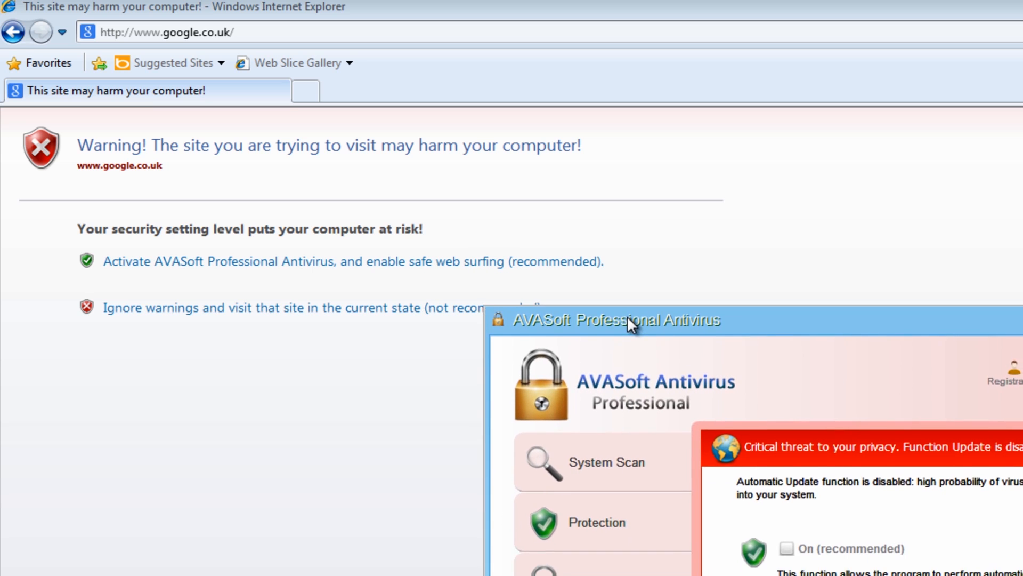
left_click_drag(617, 320, 666, 266)
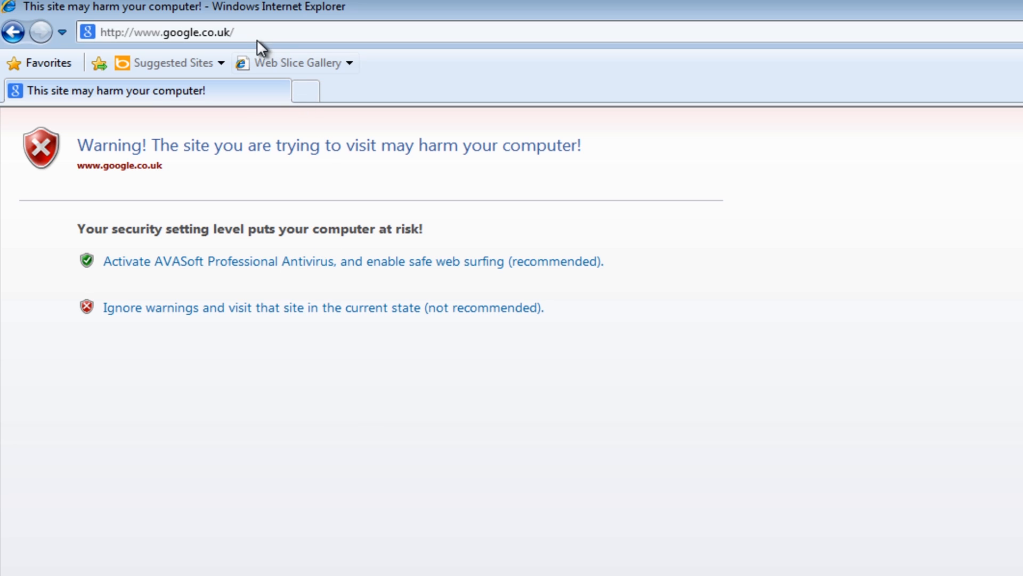
double_click(183, 31)
type("http://download.eset")
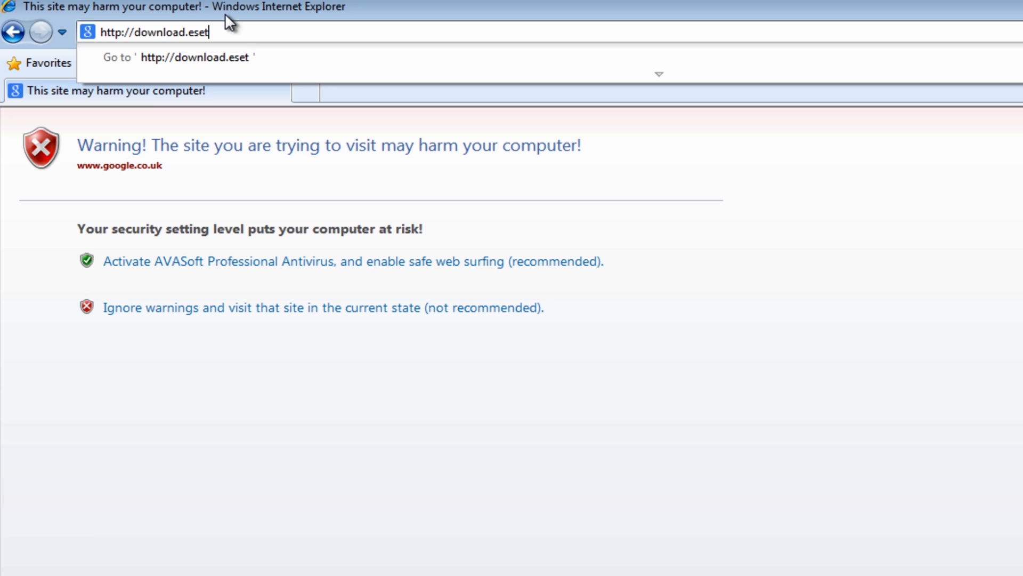
type(".com/")
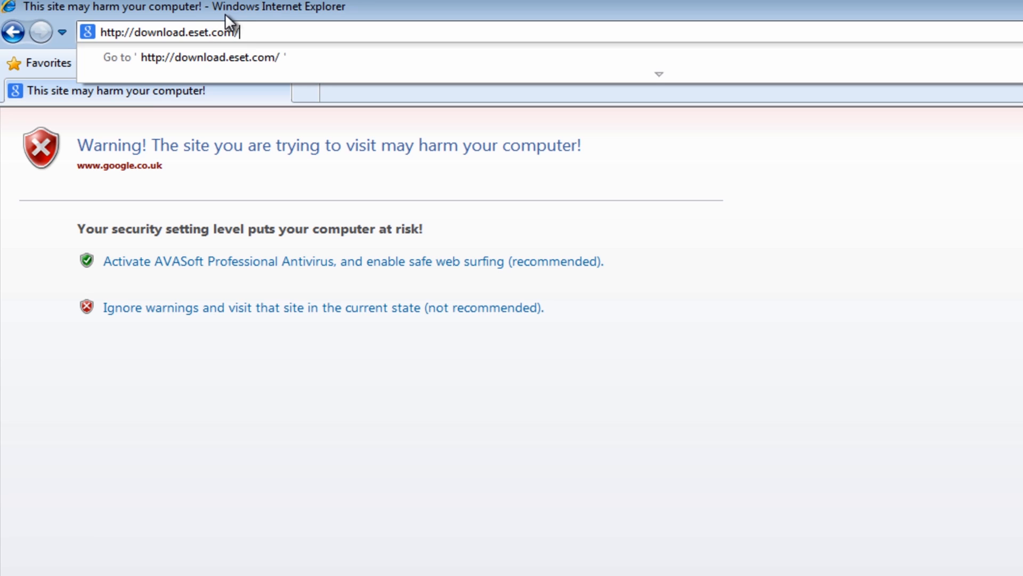
type("special/")
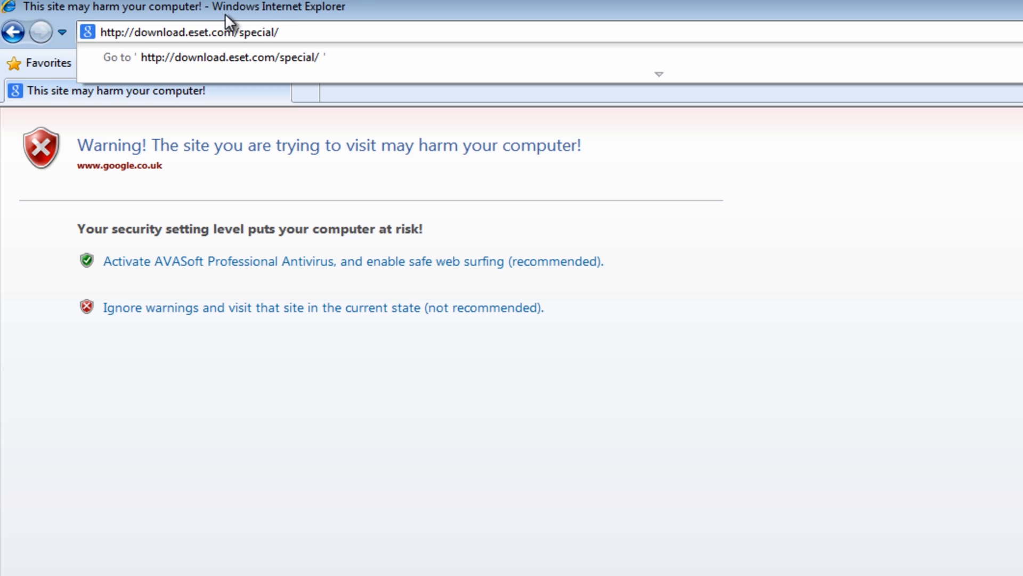
type("ERAR")
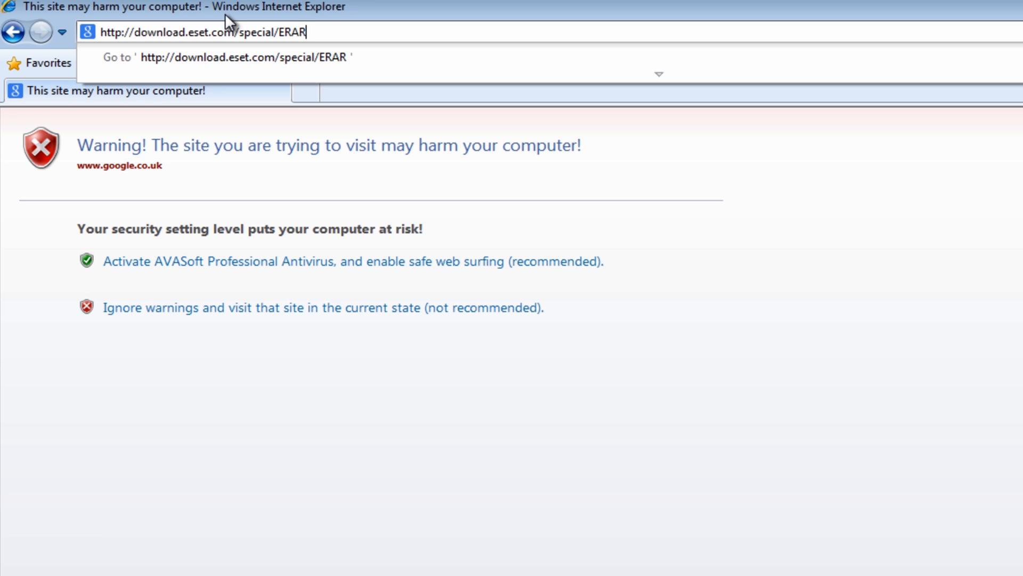
type("emover")
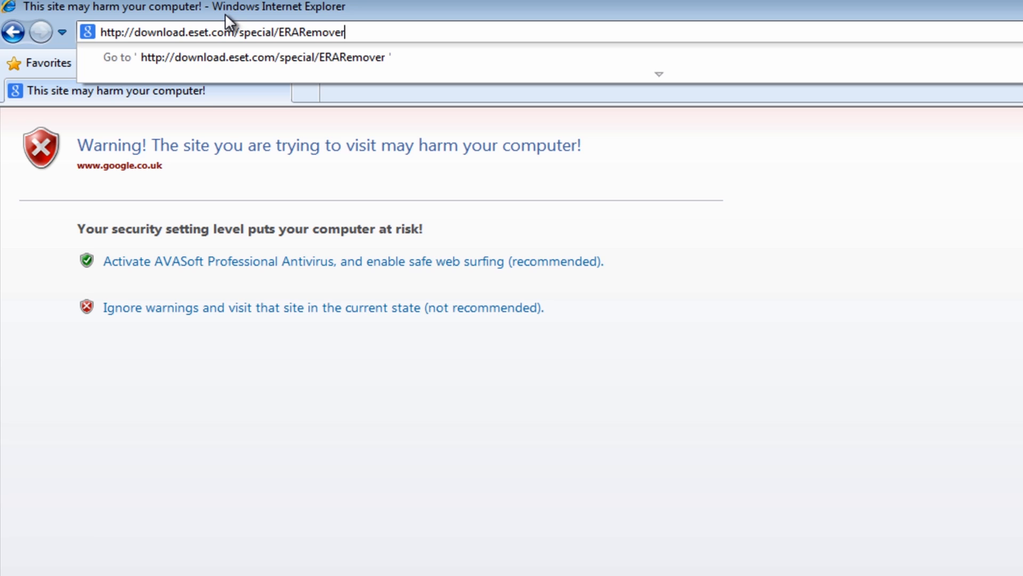
type("_")
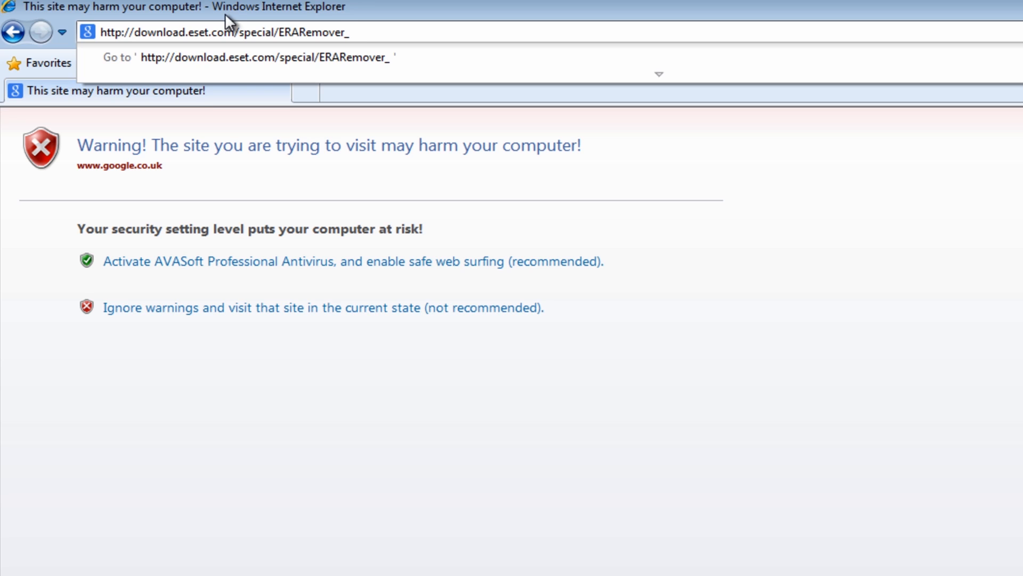
type("x")
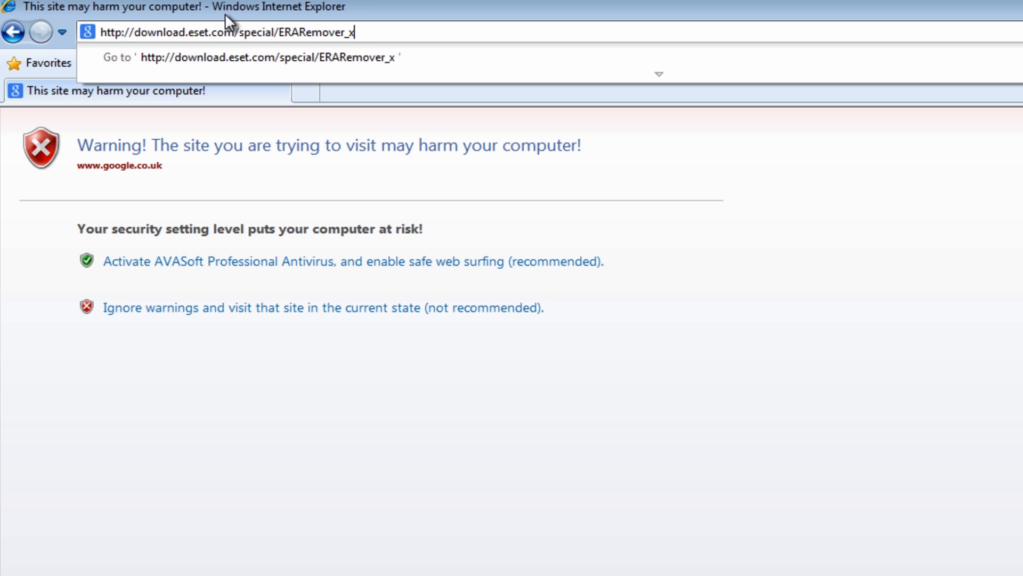
type("86")
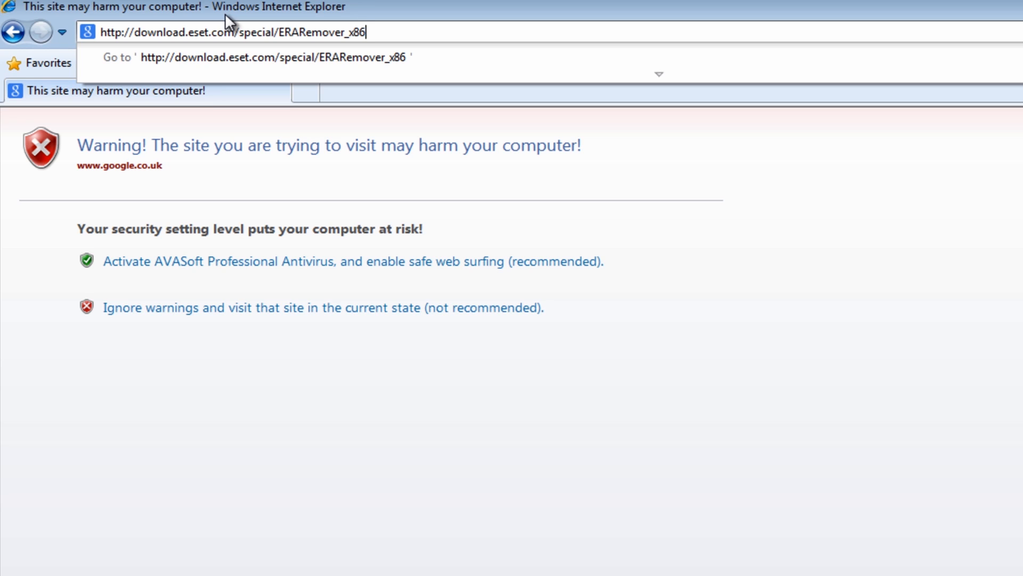
type(".exe")
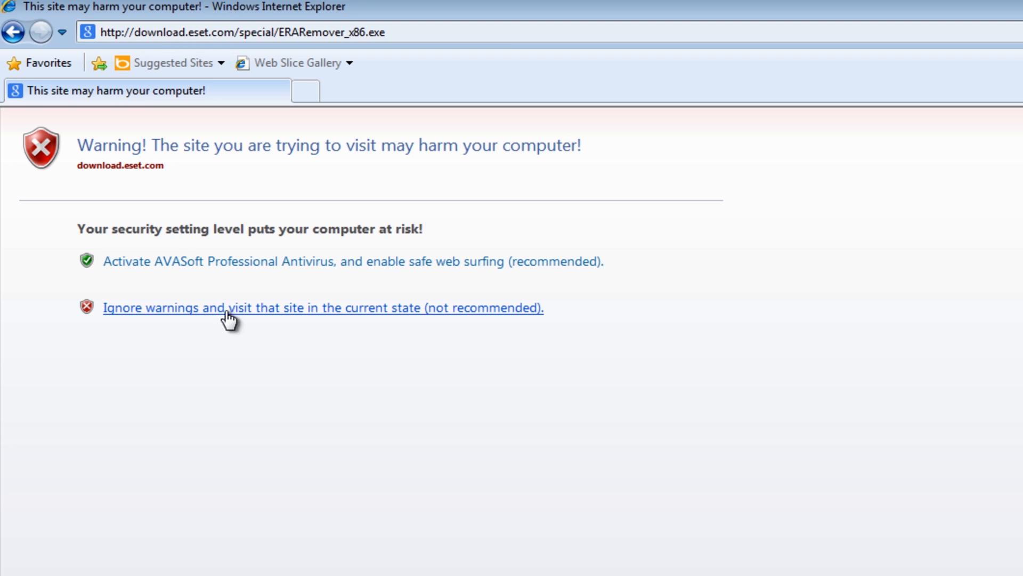
- Ignore the fake site-harm warning and save ERARemover_x86.exe to the Desktop
left_click(322, 308)
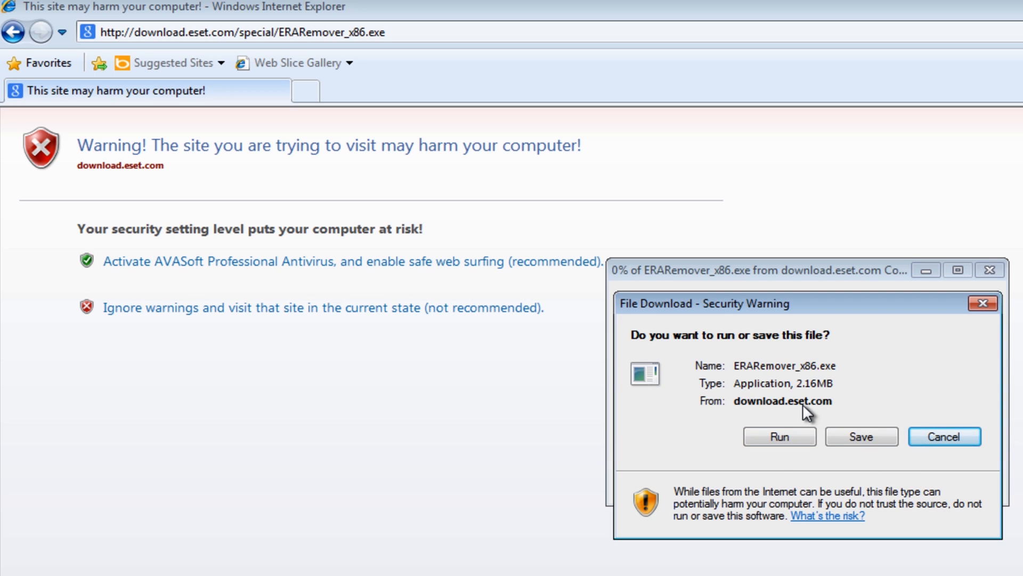
mouse_move(861, 436)
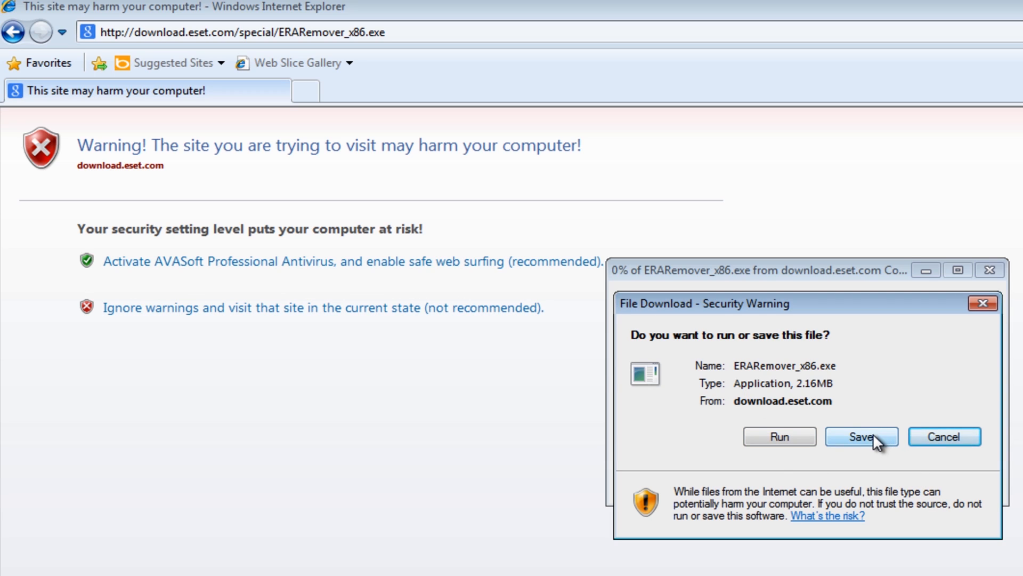
left_click(861, 436)
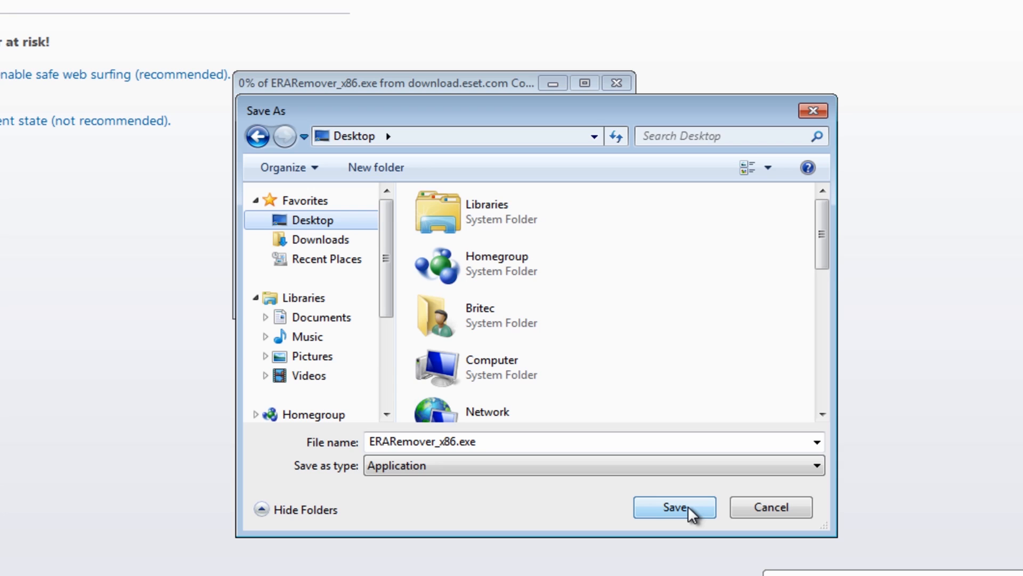
left_click(674, 506)
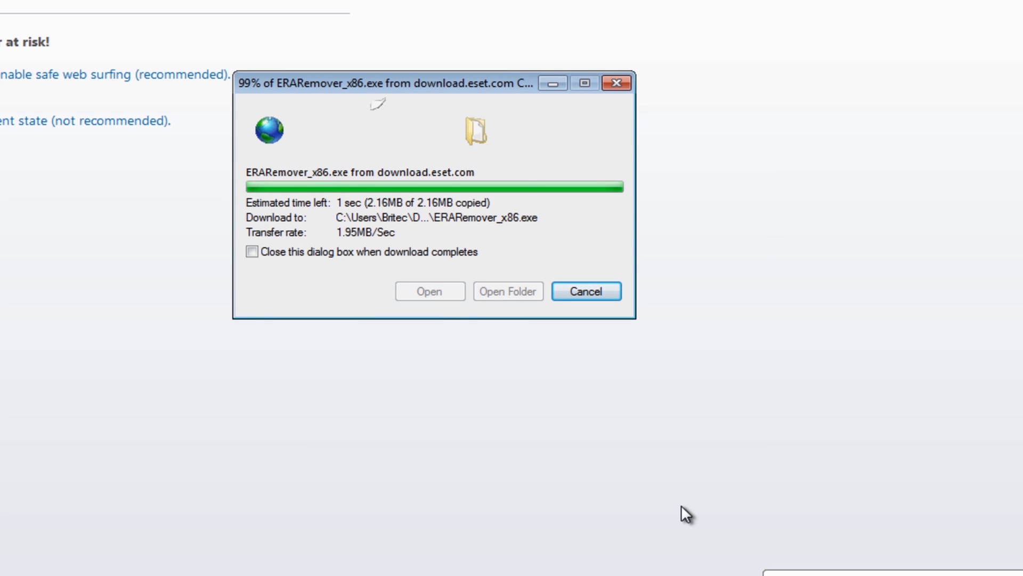
mouse_move(643, 440)
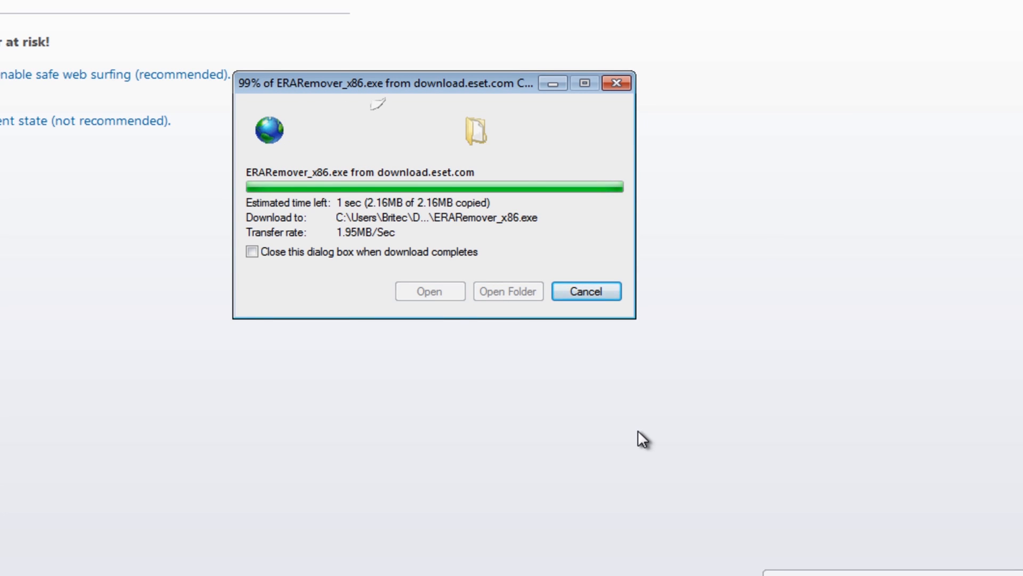
- Close the completed ERARemover_x86.exe download window
left_click(586, 291)
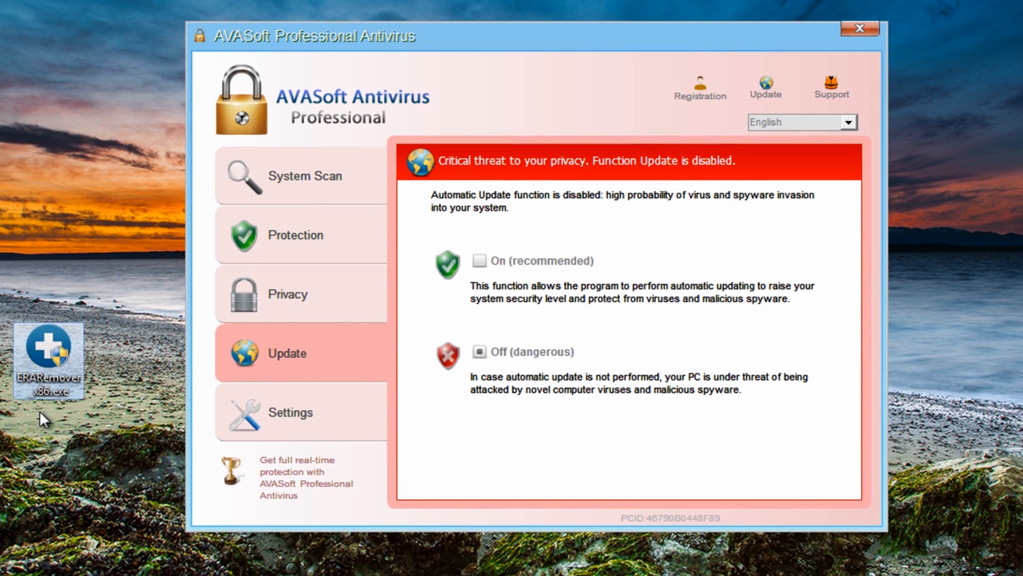
mouse_move(392, 443)
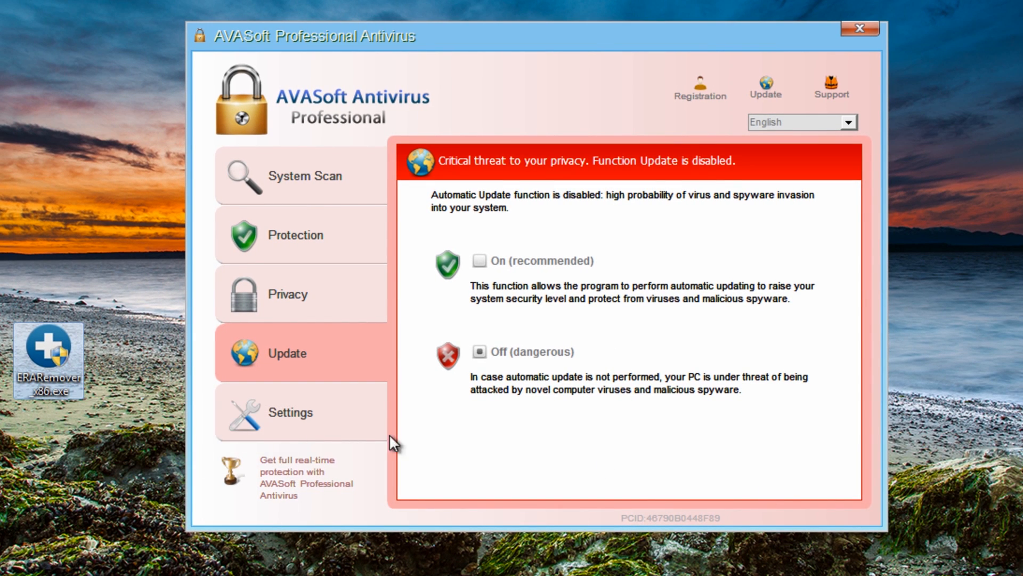
- Launch ERARemover_x86.exe as administrator and answer y to delete the registry references
double_click(48, 352)
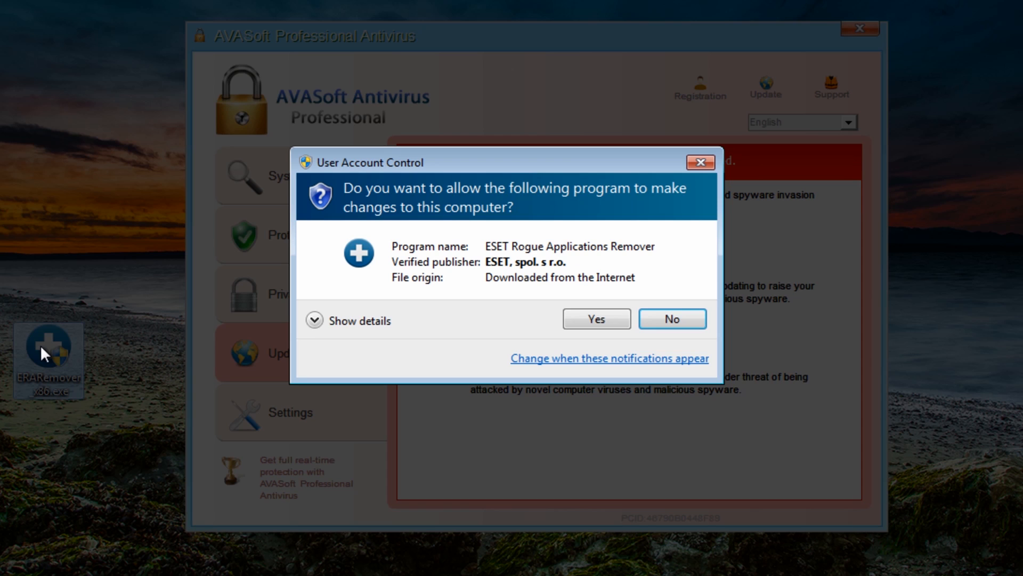
left_click(595, 319)
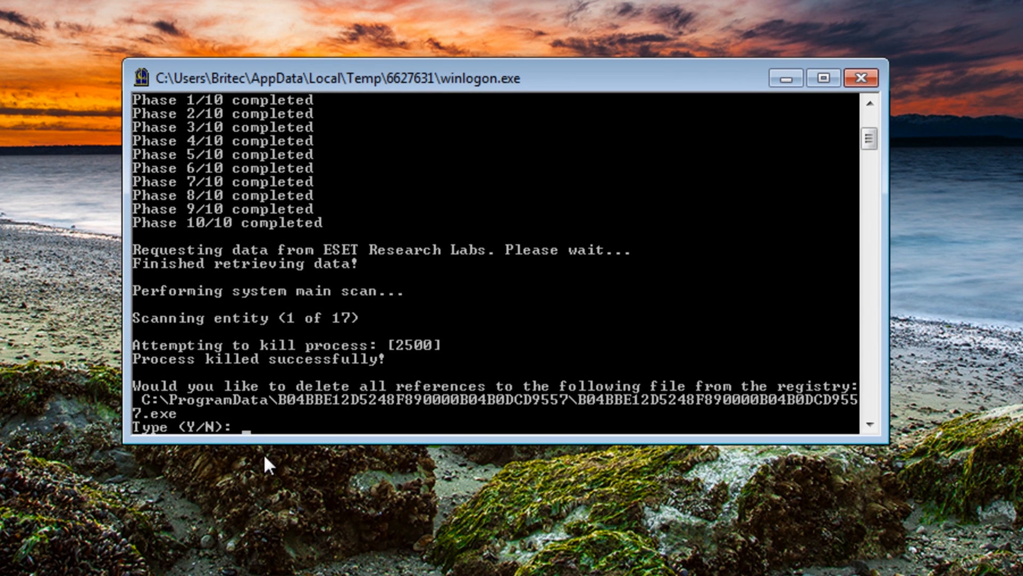
mouse_move(274, 413)
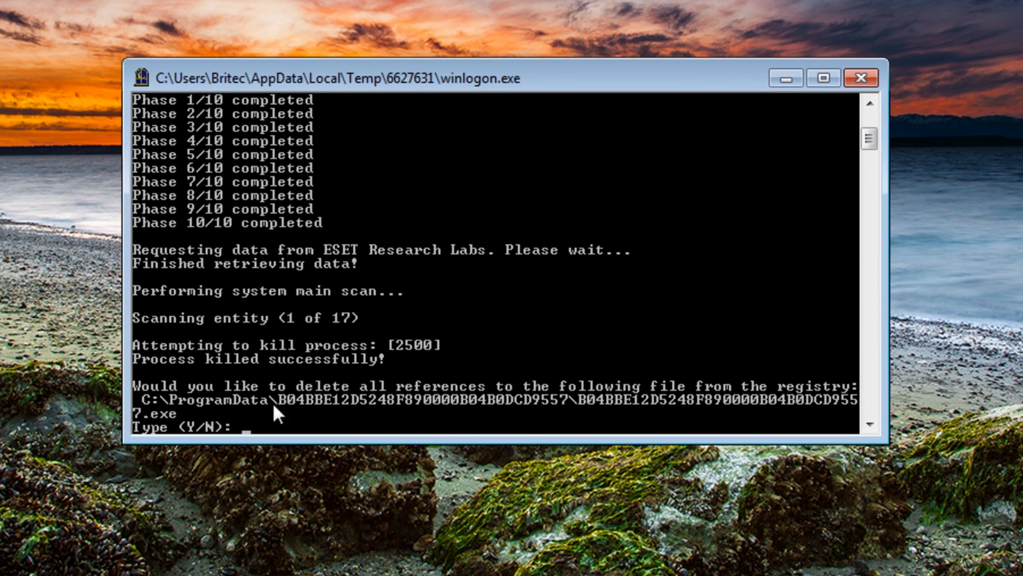
mouse_move(293, 410)
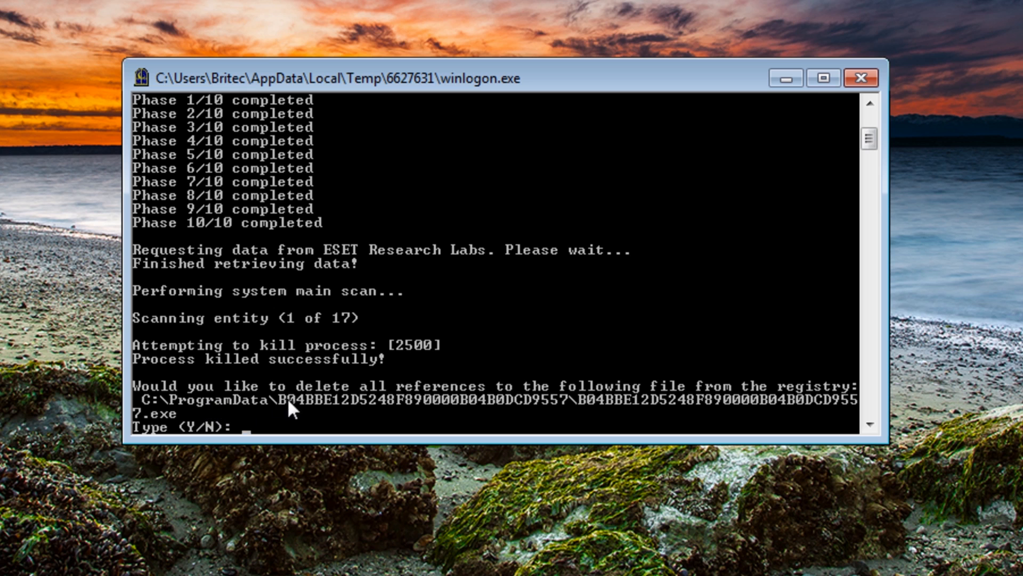
type("y")
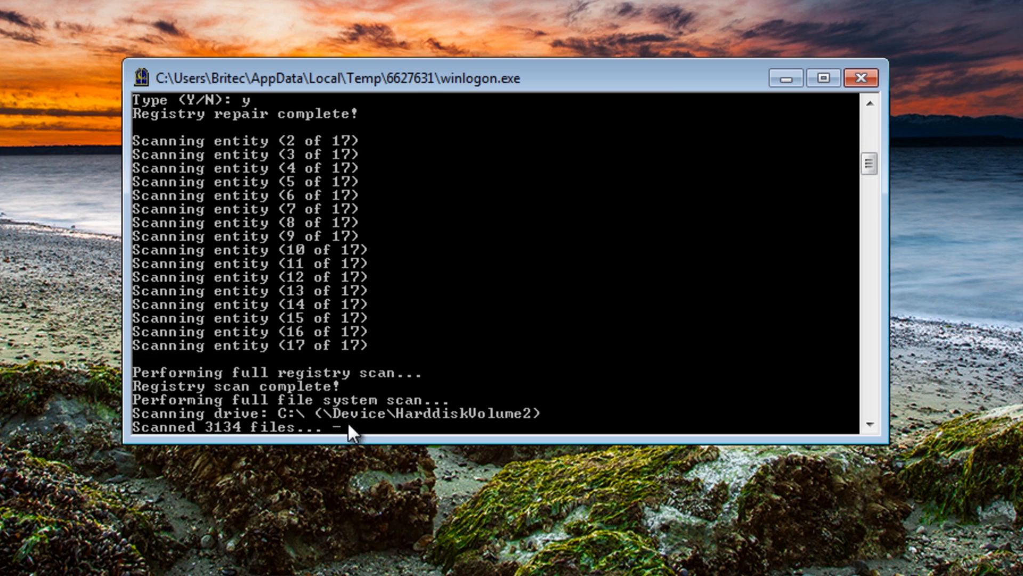
mouse_move(471, 439)
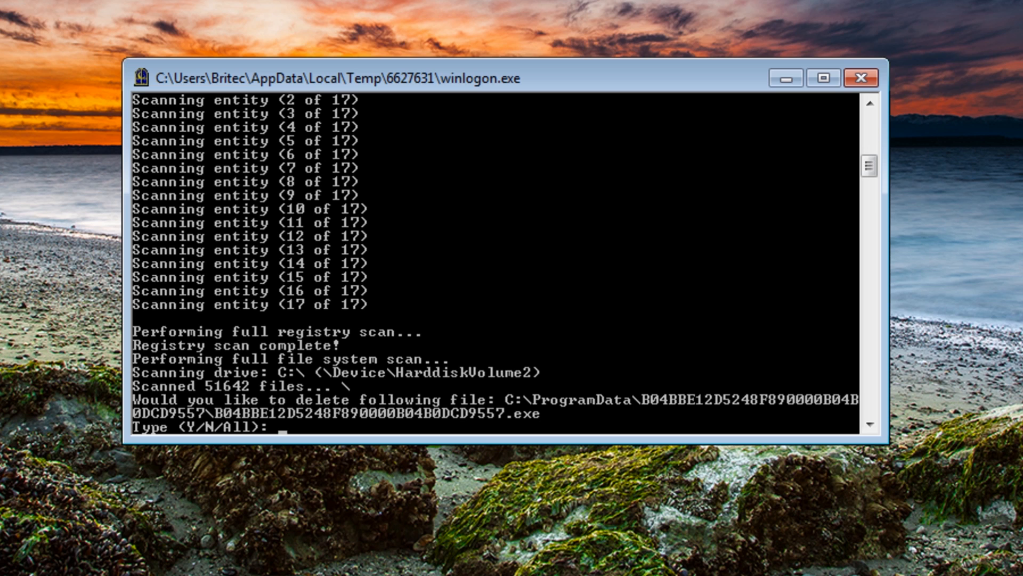
mouse_move(297, 436)
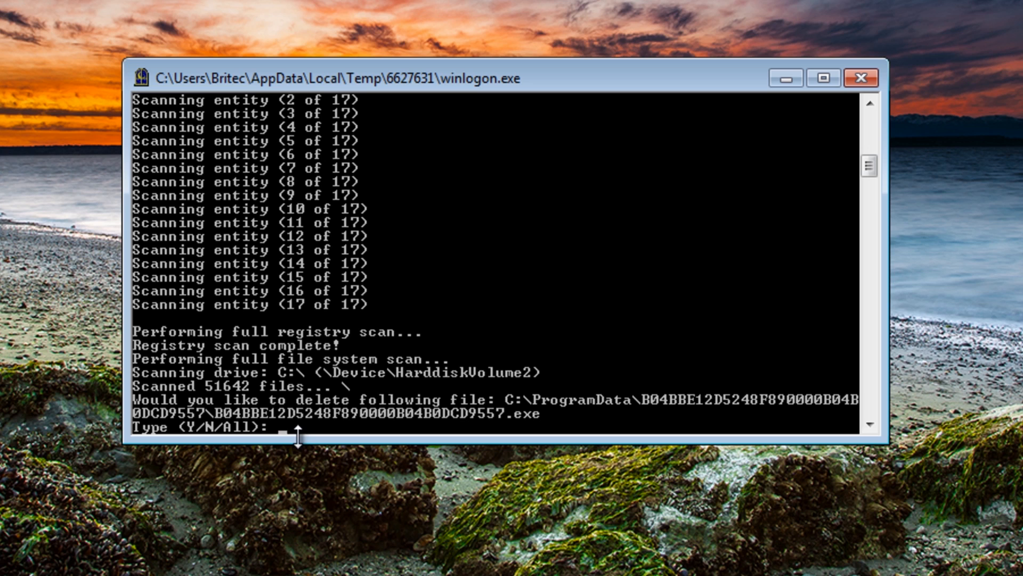
- Answer y to the three cleanup prompts and n to the ESET Live Grid report
type("y")
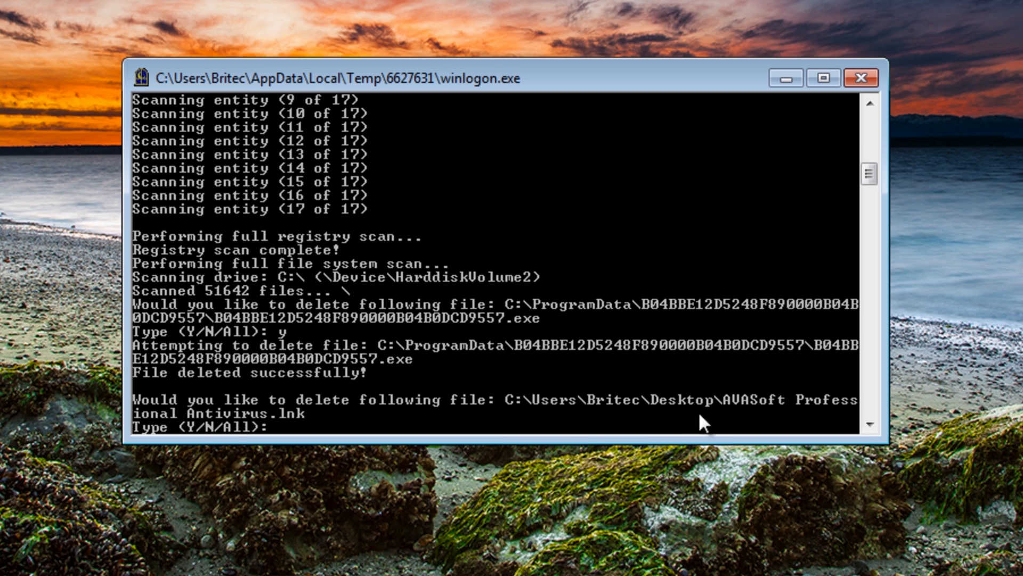
type("y")
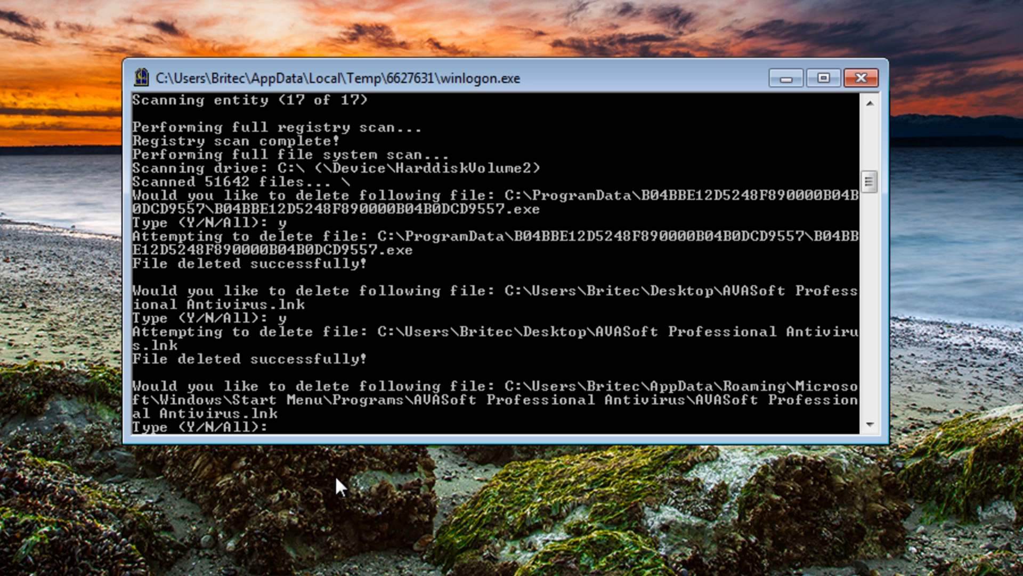
type("y")
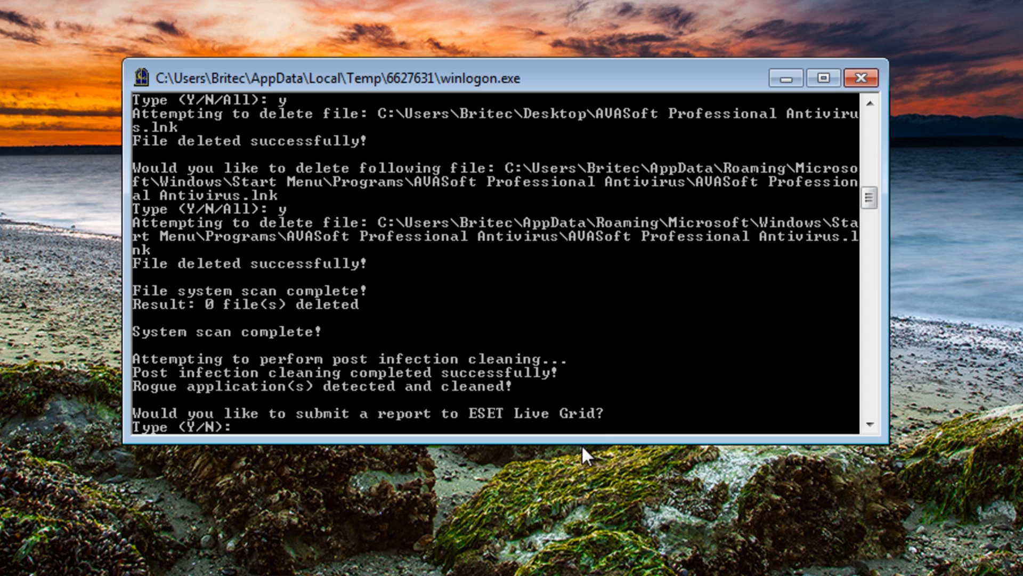
mouse_move(529, 474)
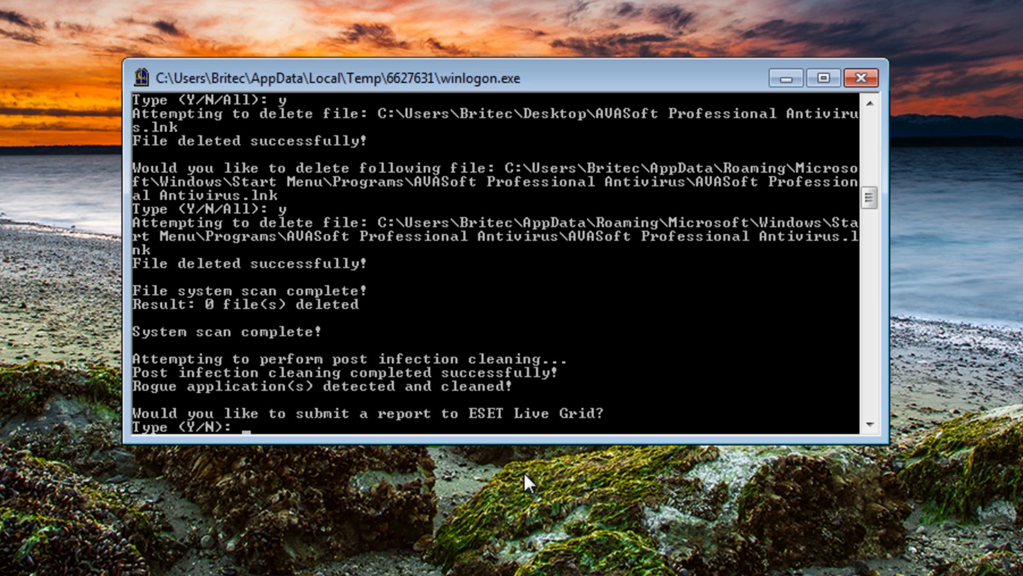
type("n")
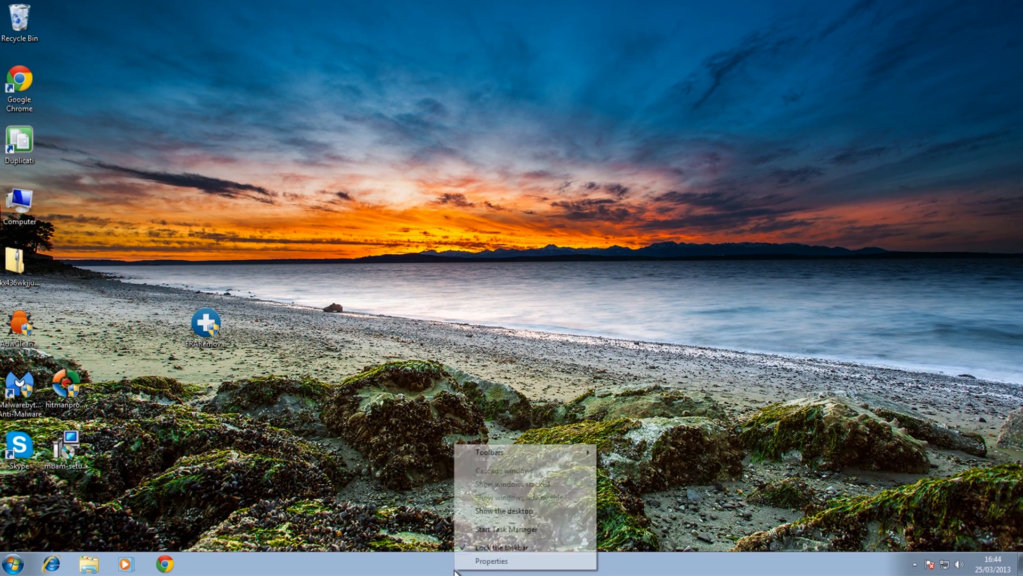
- Check Task Manager for rogue processes, then launch Malwarebytes Anti-Malware as administrator
left_click(514, 529)
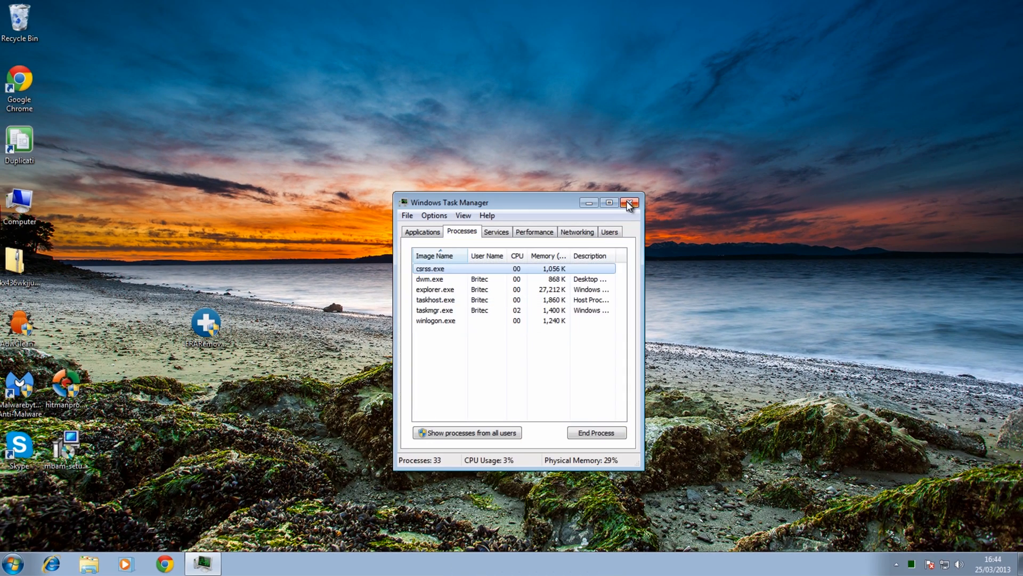
left_click(629, 203)
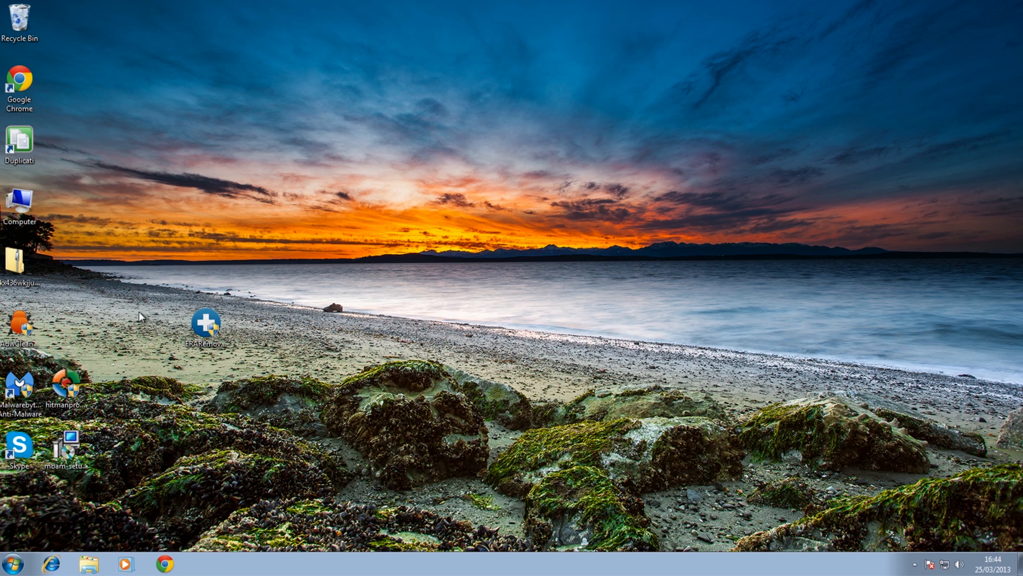
left_click(165, 563)
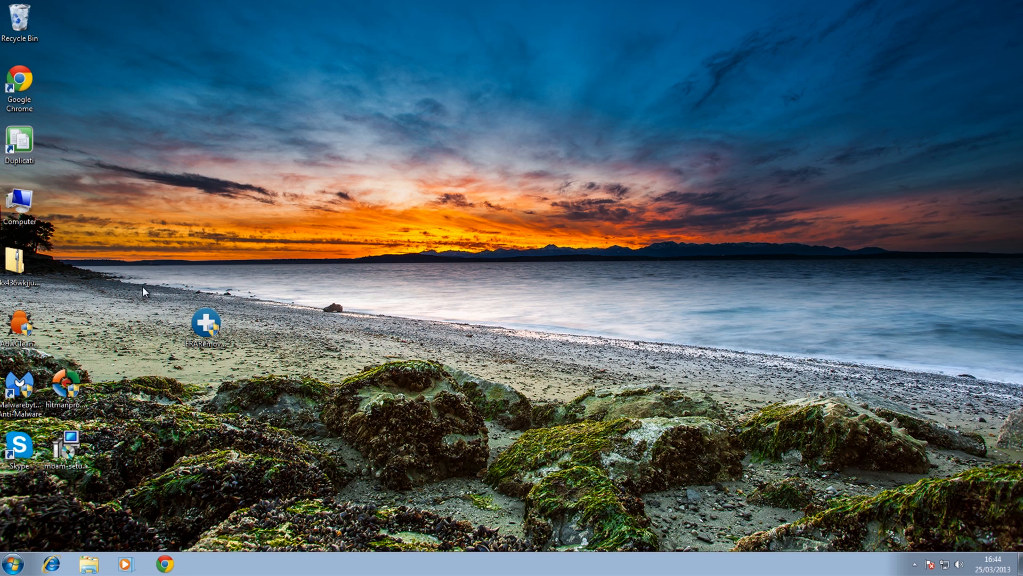
left_click(65, 388)
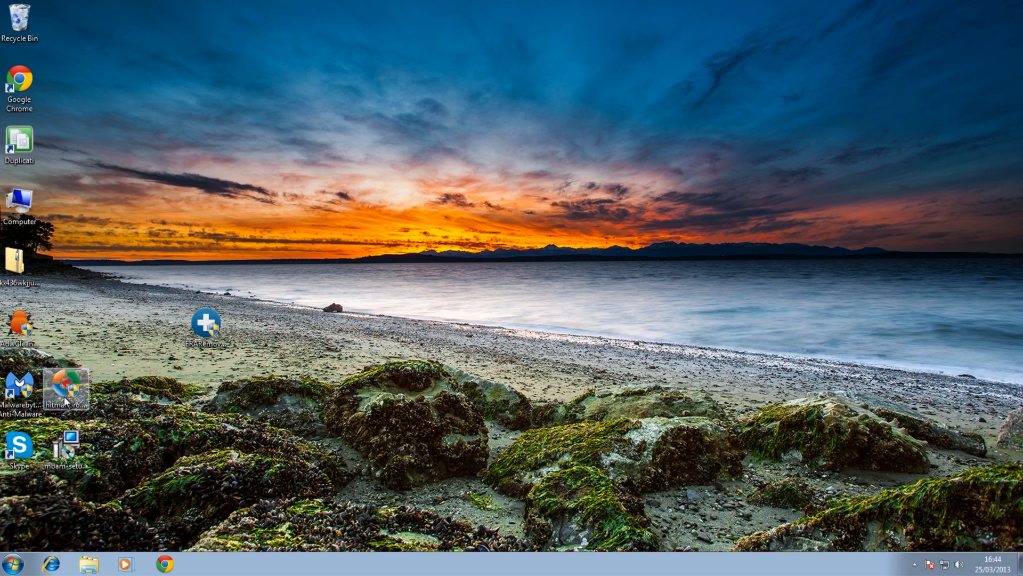
double_click(65, 383)
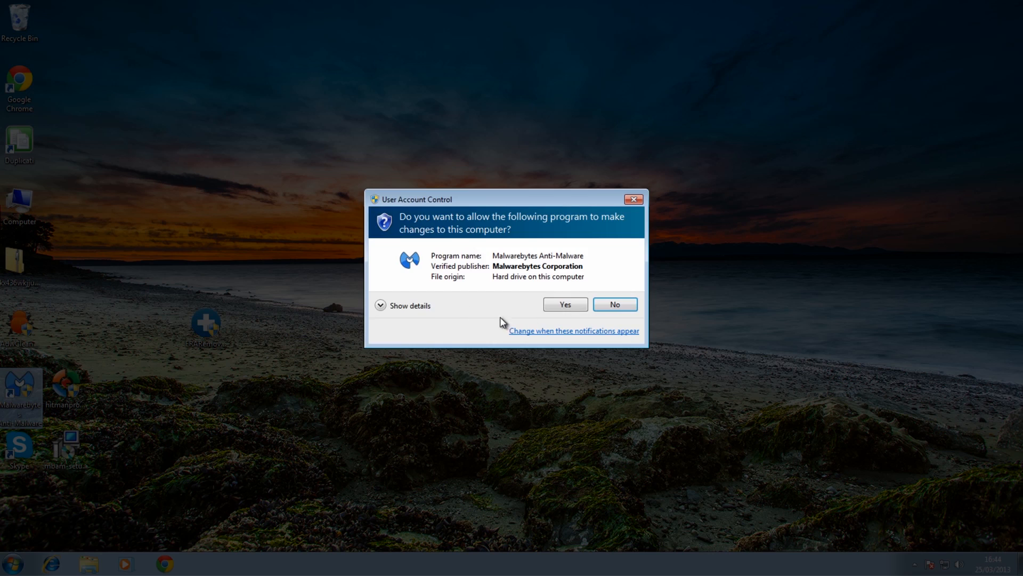
left_click(565, 304)
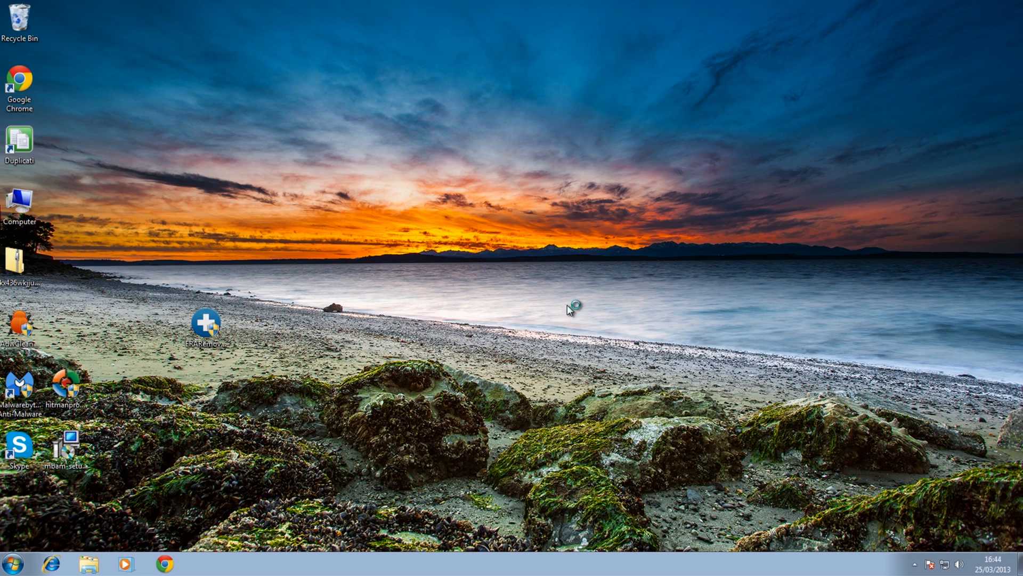
double_click(19, 384)
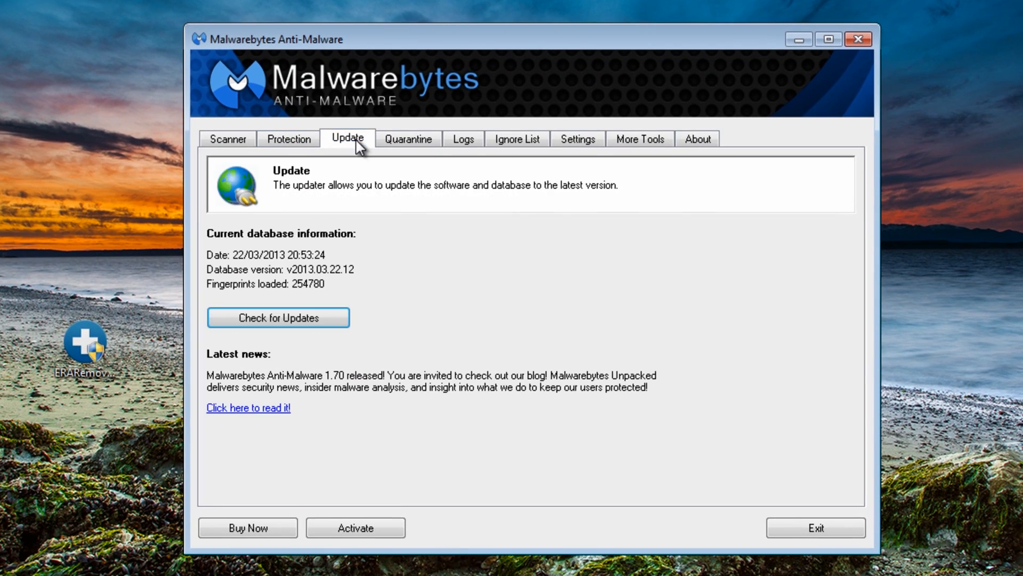
- Update Malwarebytes to database v2013.03.25.13, run a clean quick scan, and exit
left_click(277, 318)
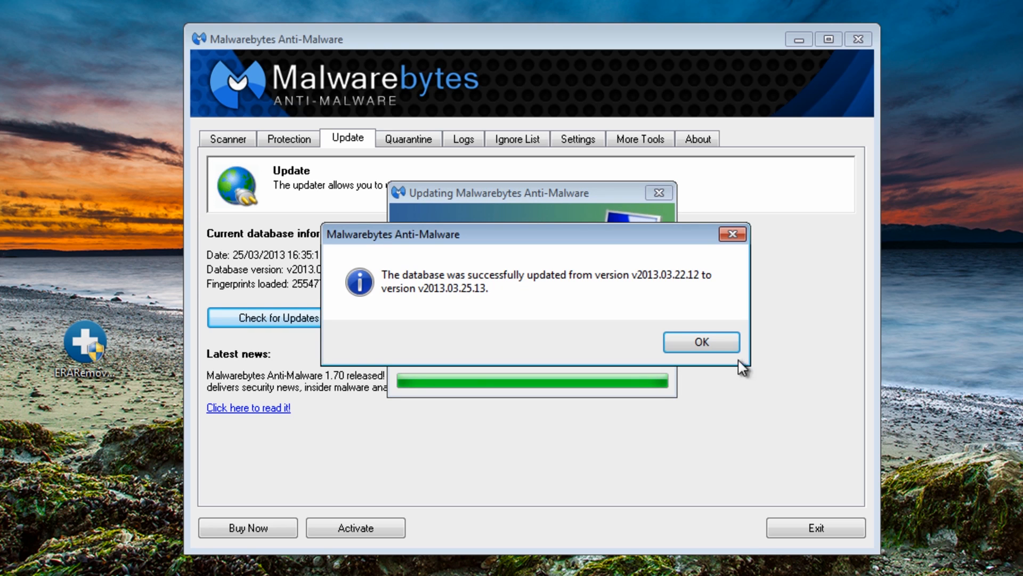
left_click(700, 342)
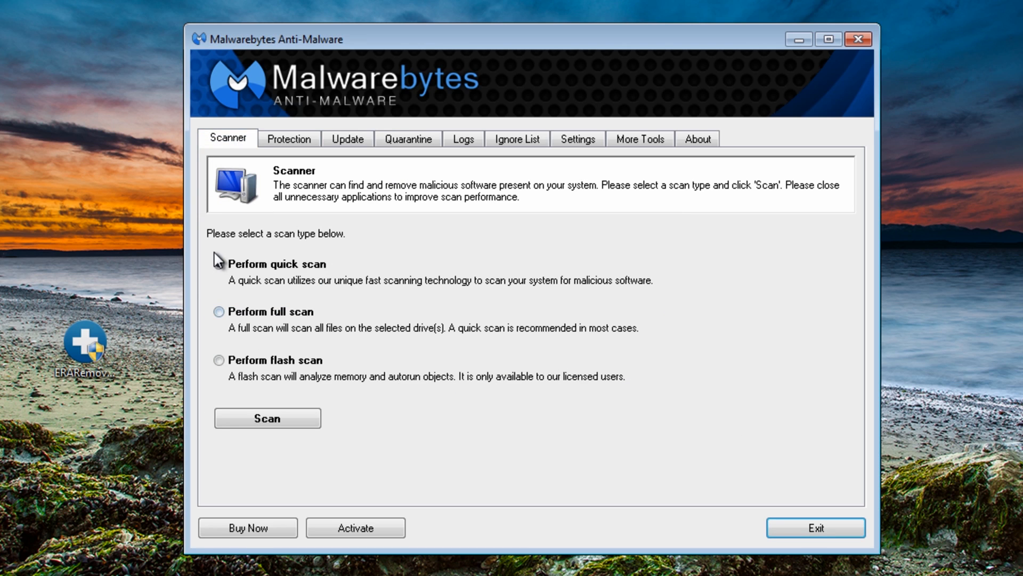
left_click(268, 418)
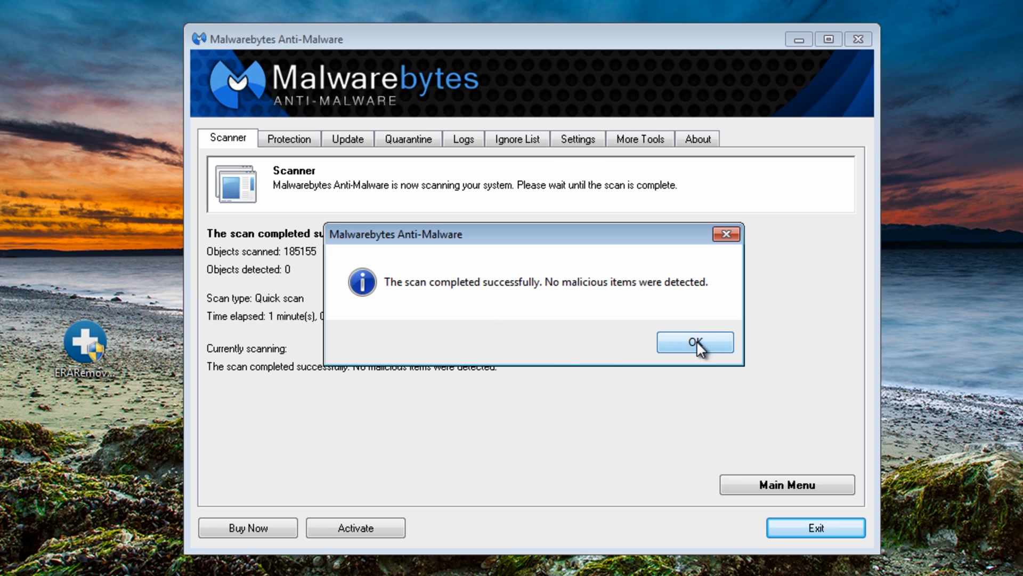
left_click(695, 342)
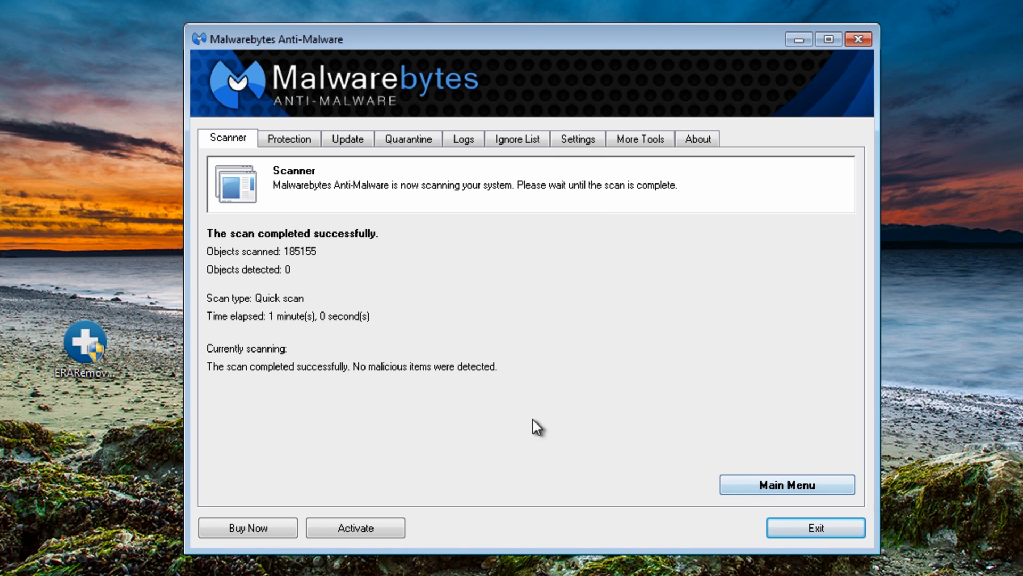
left_click(815, 527)
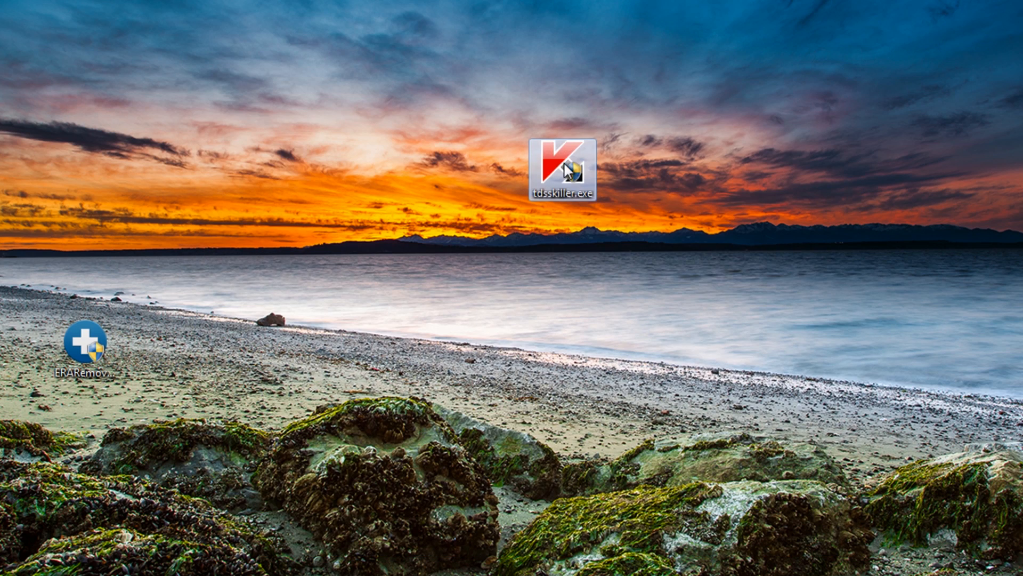
- Run a TDSSKiller rootkit scan and close it after 'No threats found' on 403 objects
double_click(565, 162)
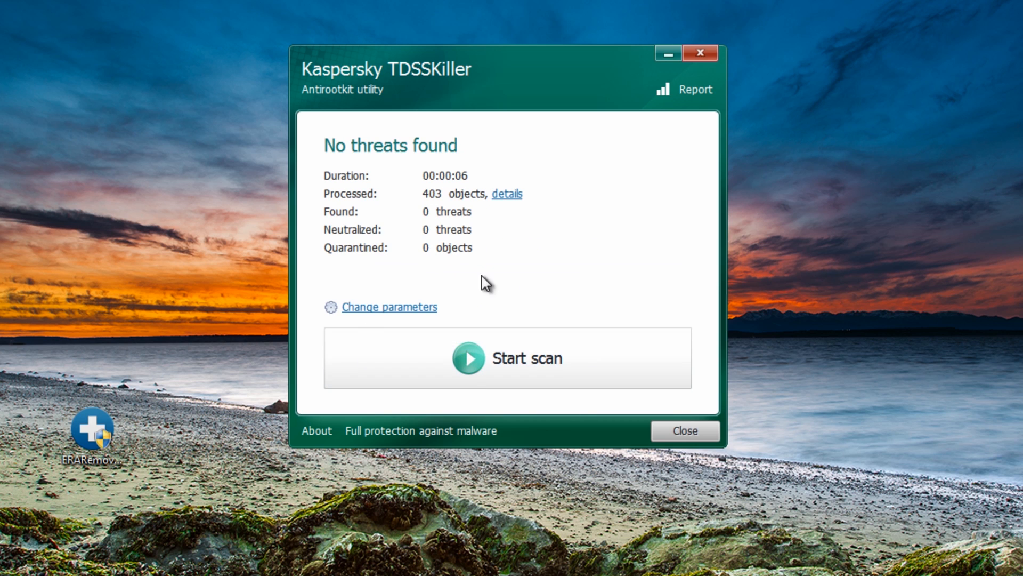
left_click(686, 431)
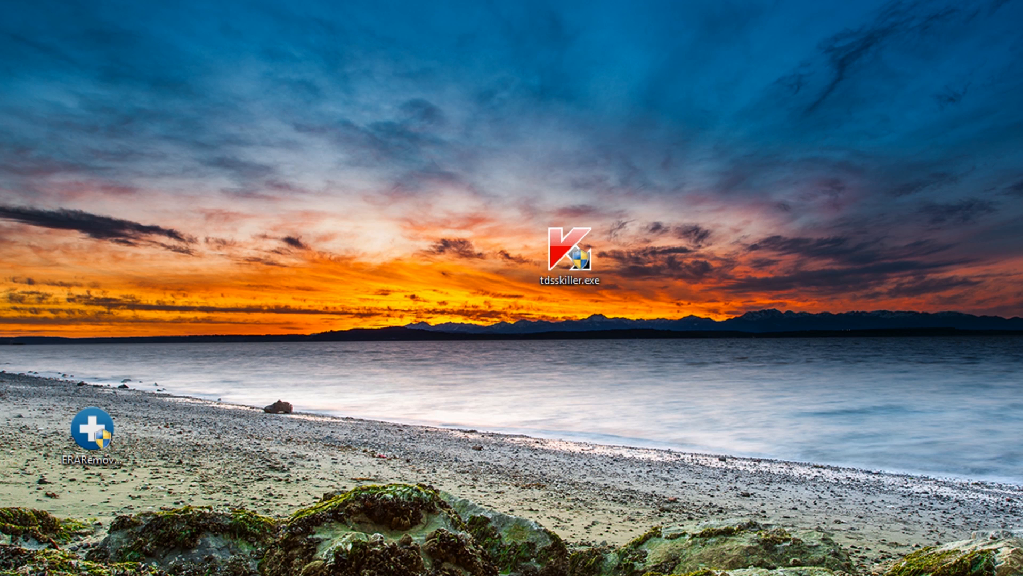
- Run a HitmanPro one-time scan without installing and close it after no threats found
double_click(571, 258)
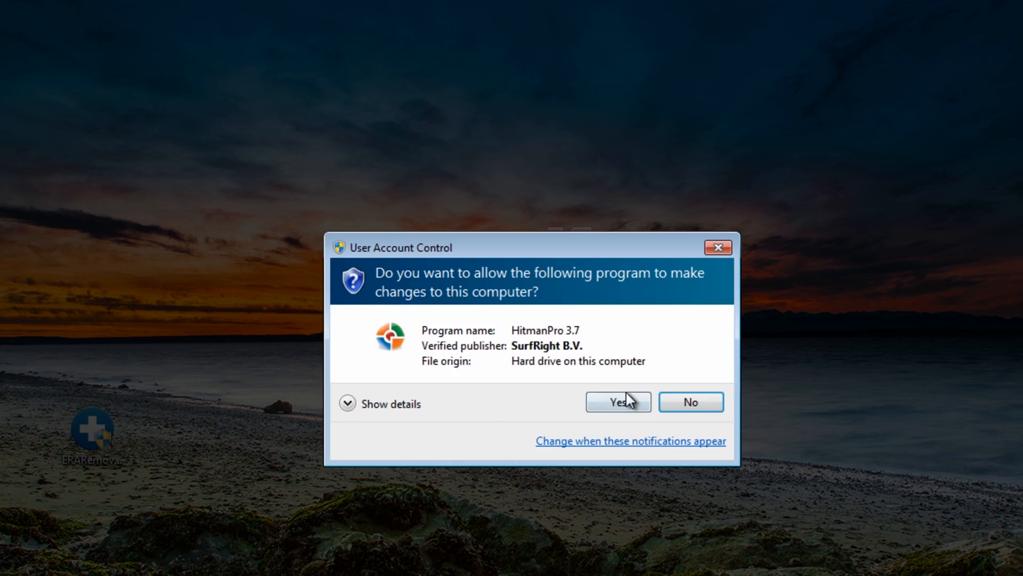
left_click(617, 402)
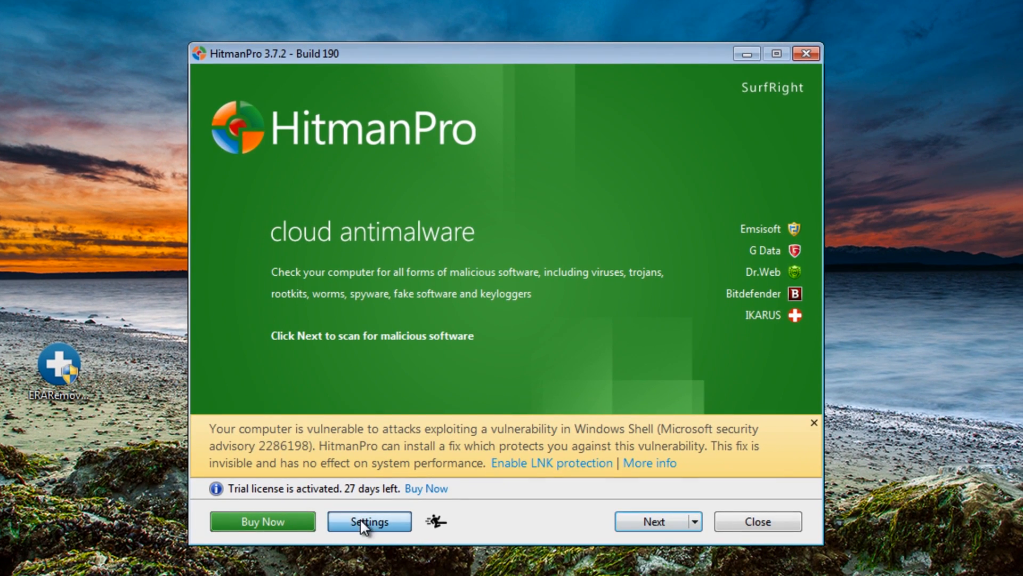
left_click(368, 520)
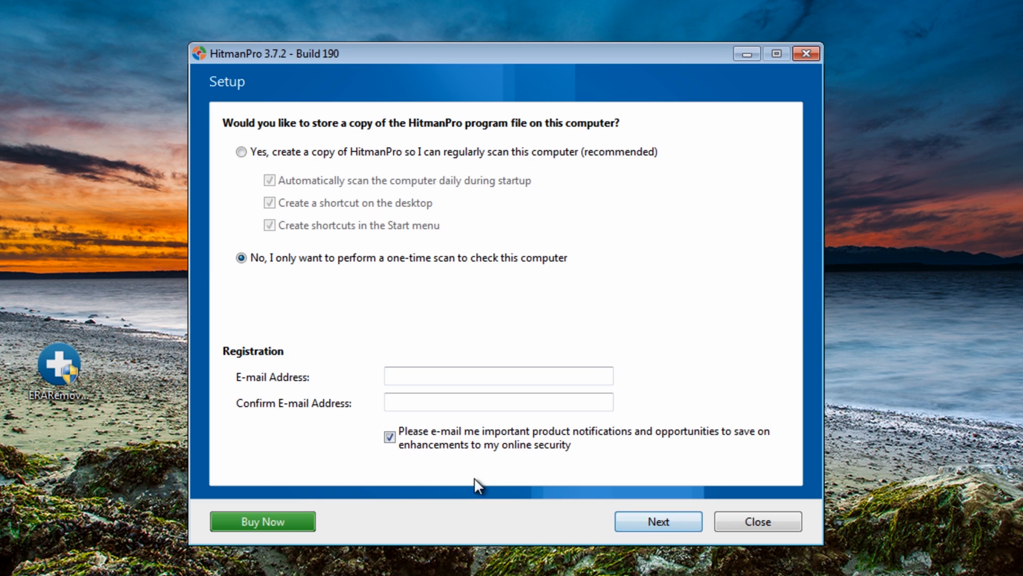
left_click(658, 521)
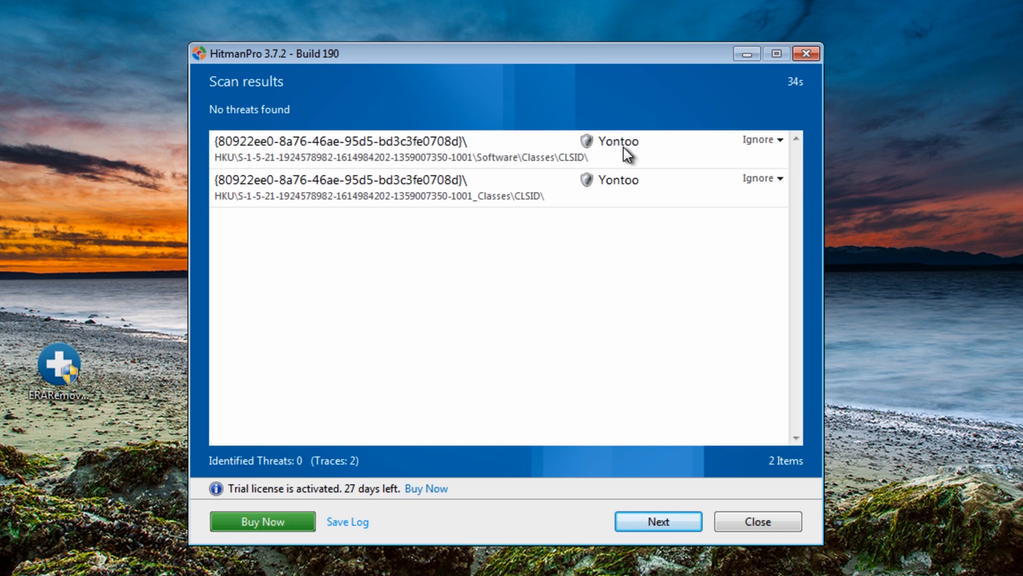
mouse_move(392, 169)
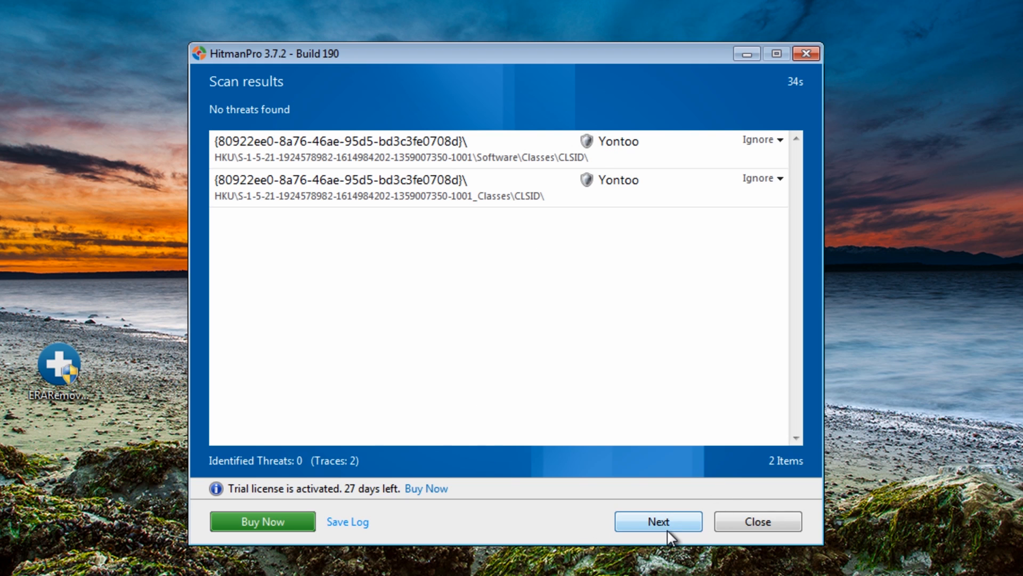
left_click(757, 521)
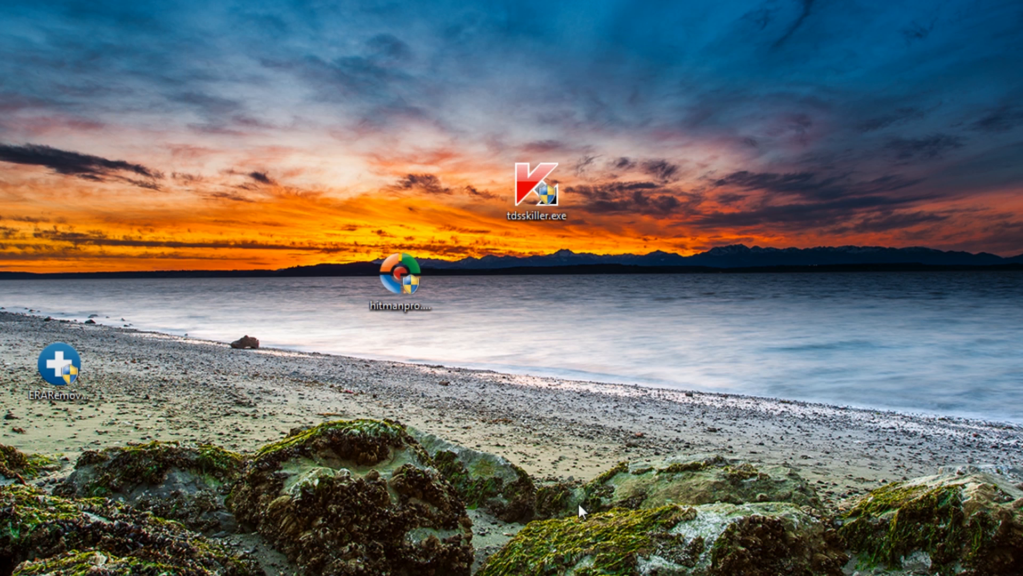
mouse_move(393, 459)
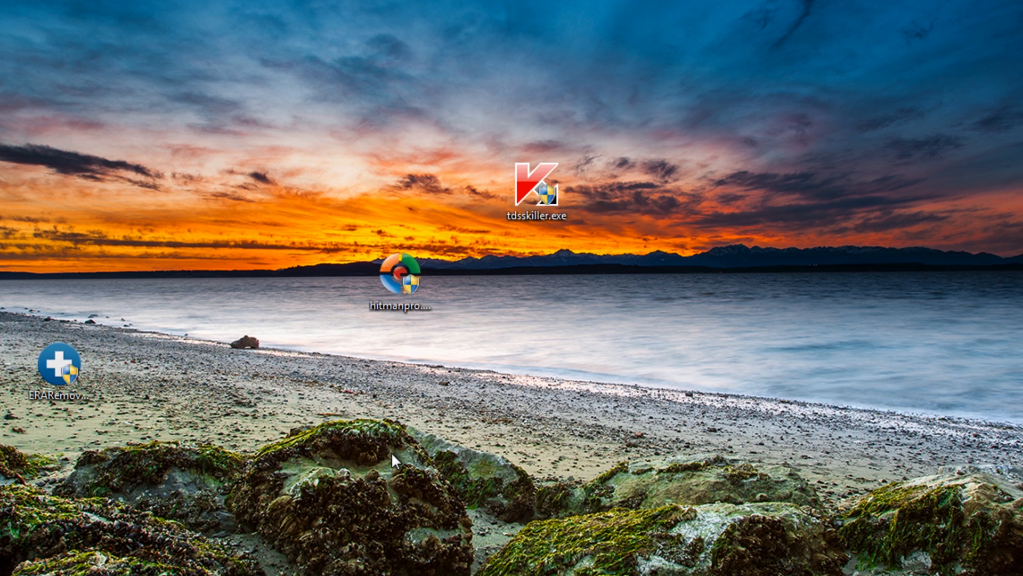